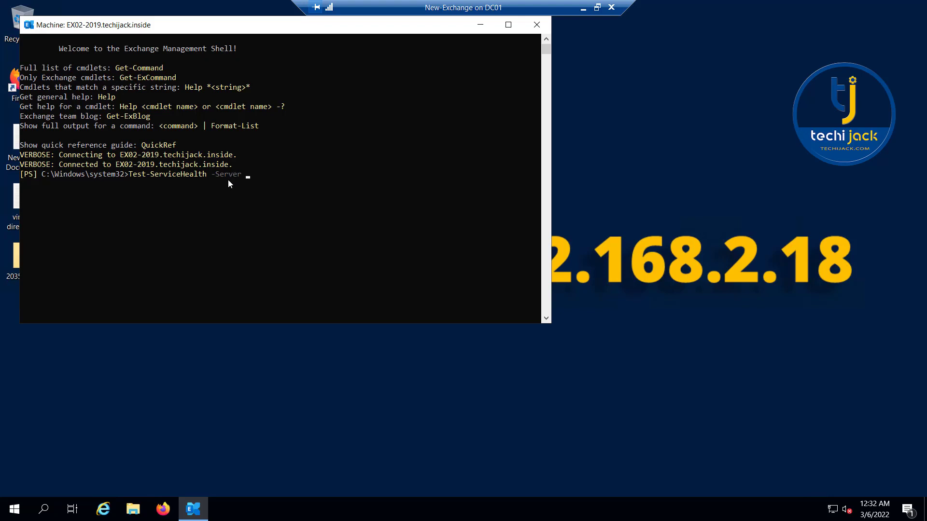
pyautogui.moveTo(248, 181)
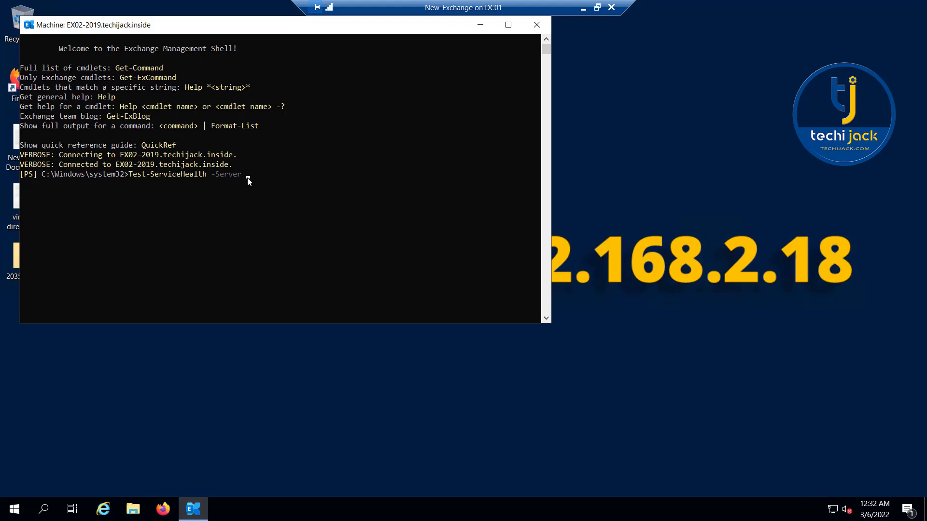
# Step: Run Test-ServiceHealth against server Ex02-2019 to check required services per role
pyautogui.write('Ex02-')
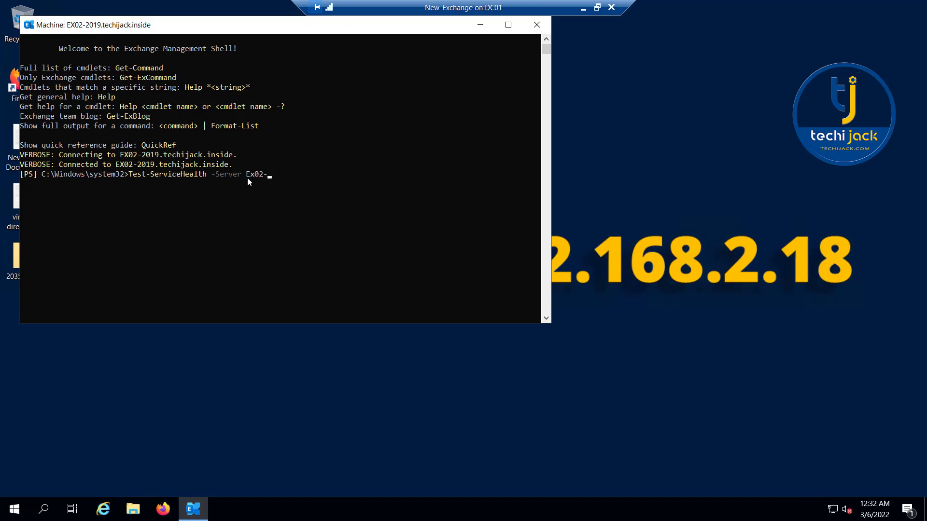
pyautogui.write('2019')
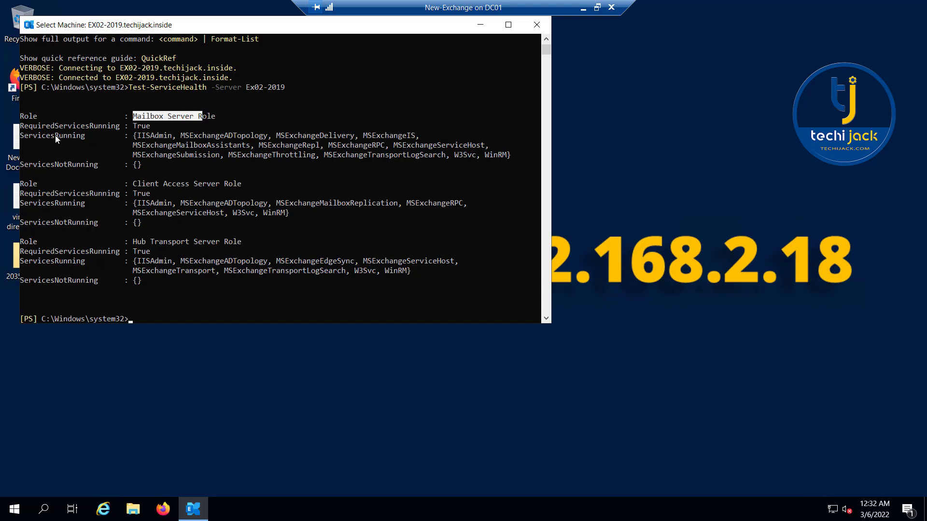
pyautogui.moveTo(146, 143)
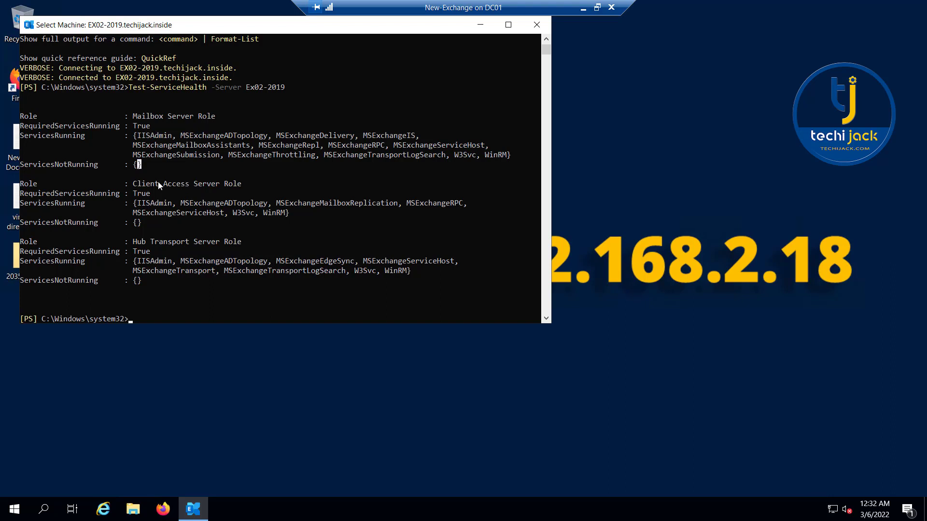
pyautogui.moveTo(194, 196)
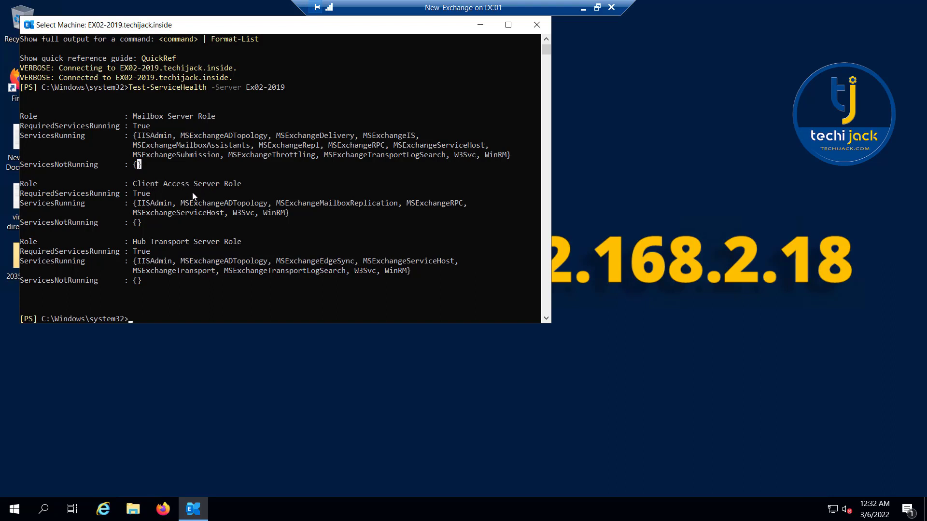
pyautogui.moveTo(113, 231)
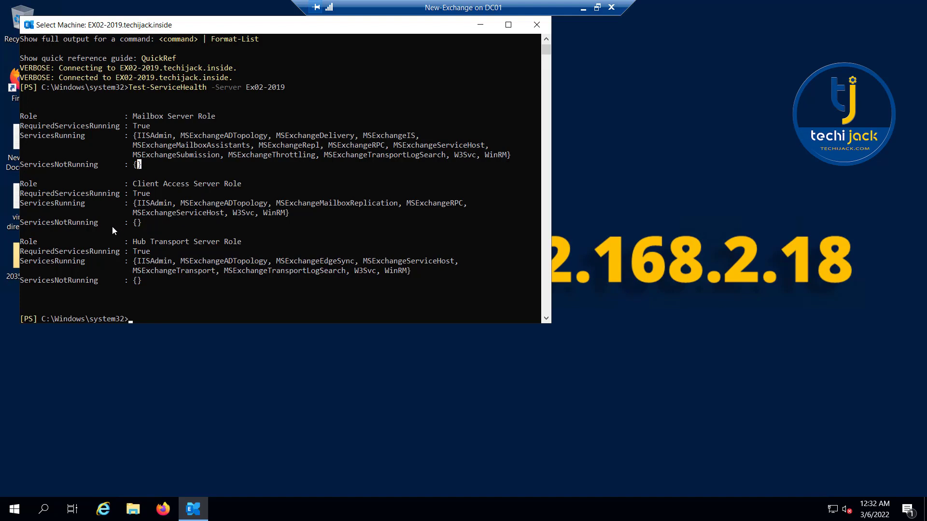
pyautogui.moveTo(173, 247)
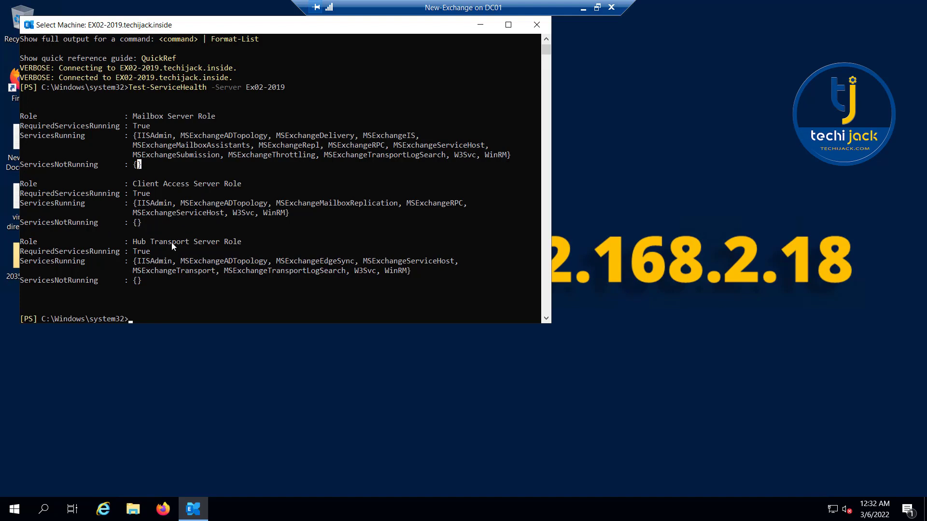
pyautogui.moveTo(247, 282)
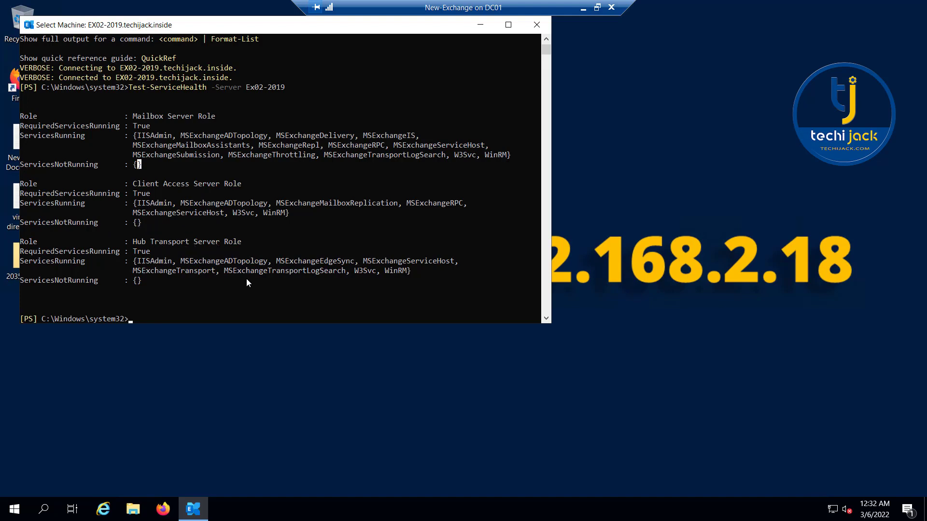
pyautogui.moveTo(290, 246)
pyautogui.write('Get-MailboxDatabase -Status | fl Name,Mount*')
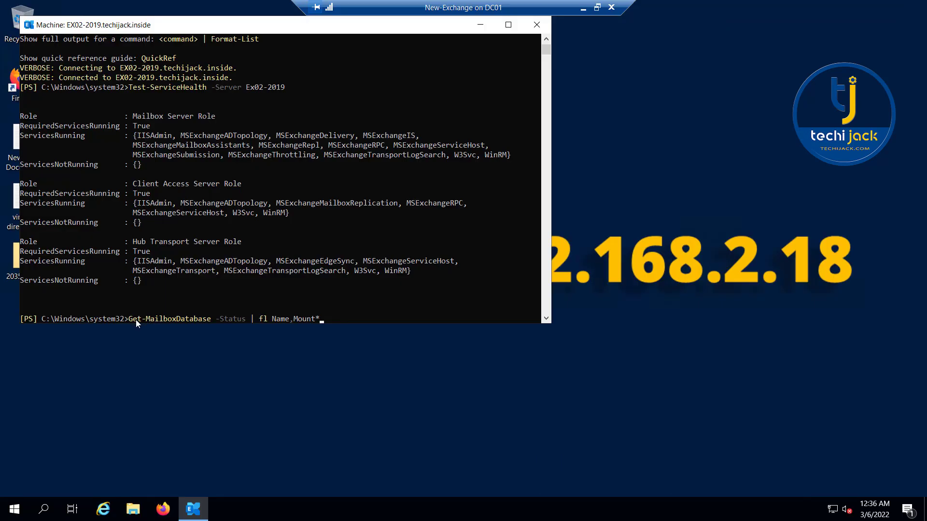
pyautogui.moveTo(195, 321)
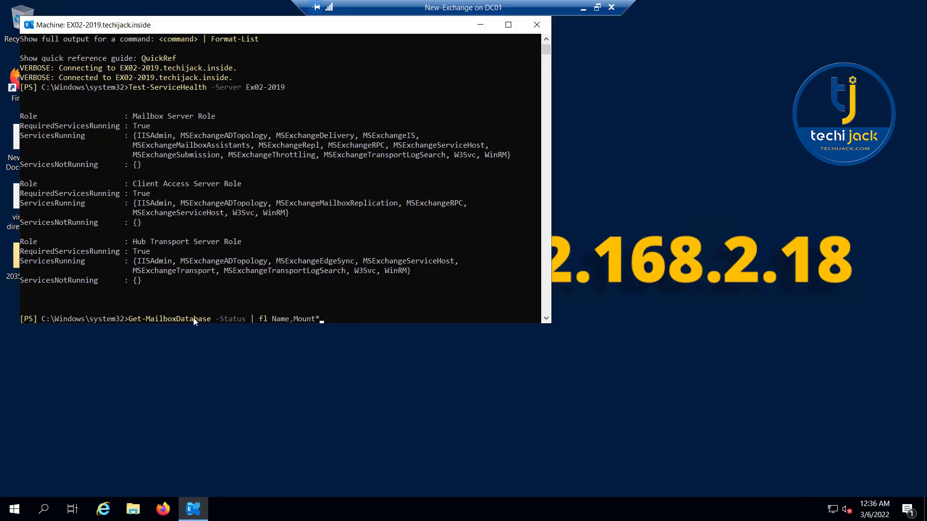
pyautogui.moveTo(281, 320)
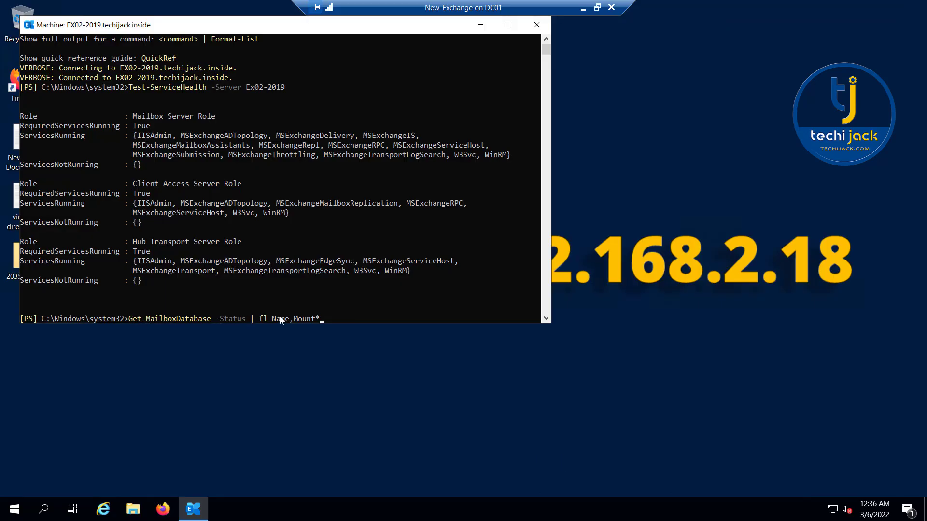
pyautogui.moveTo(346, 314)
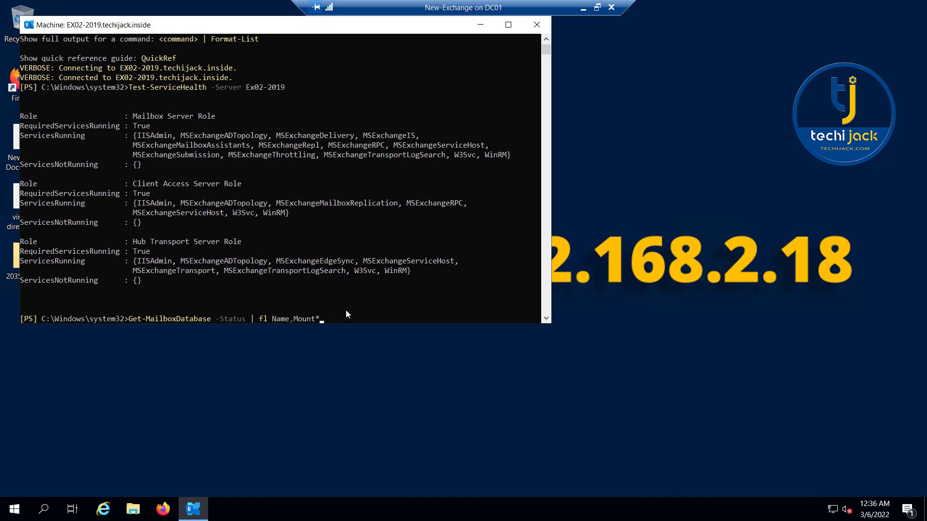
# Step: Run Get-MailboxDatabase -Status | fl Name,Mount* to confirm DB01-2019 is mounted
pyautogui.press('Return')
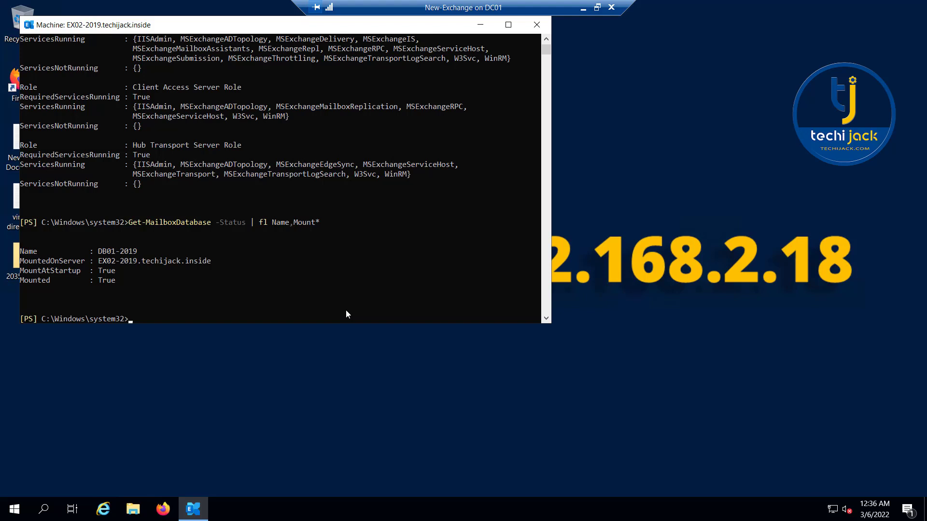
pyautogui.moveTo(110, 257)
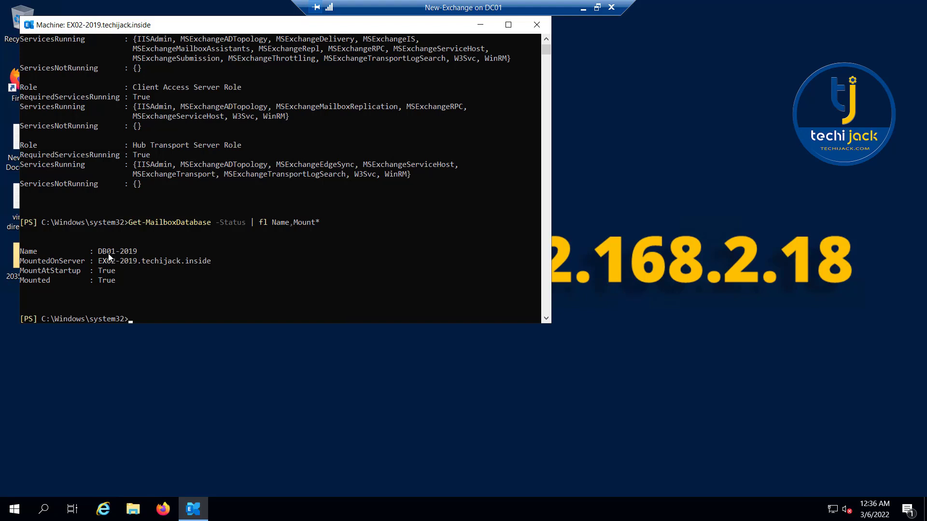
pyautogui.moveTo(117, 266)
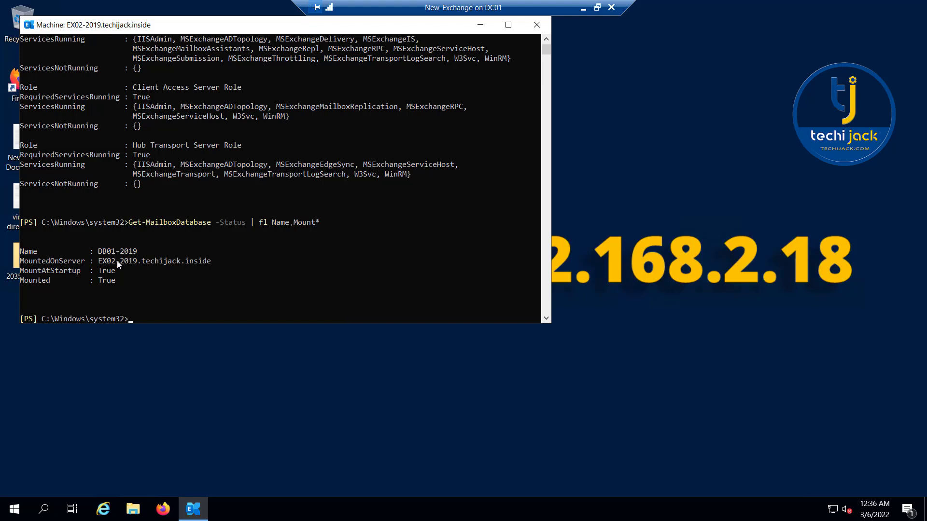
pyautogui.moveTo(103, 269)
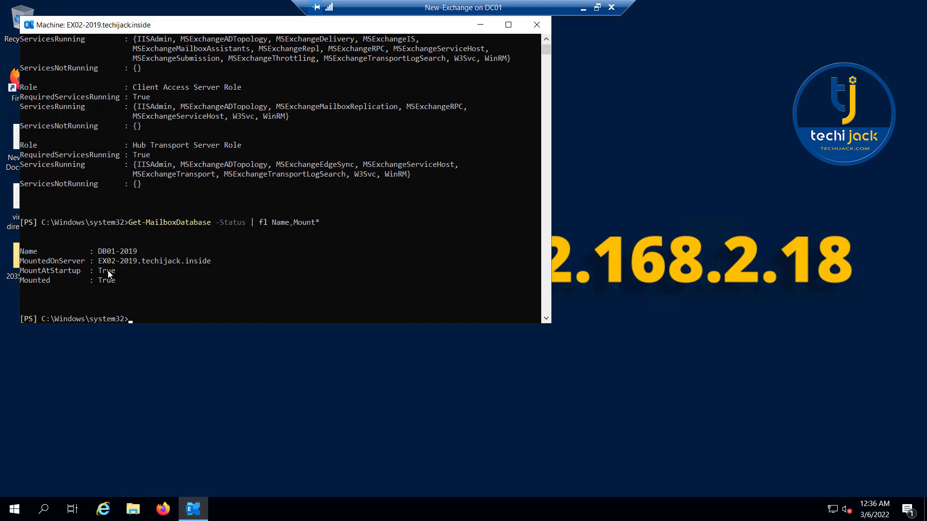
pyautogui.moveTo(107, 283)
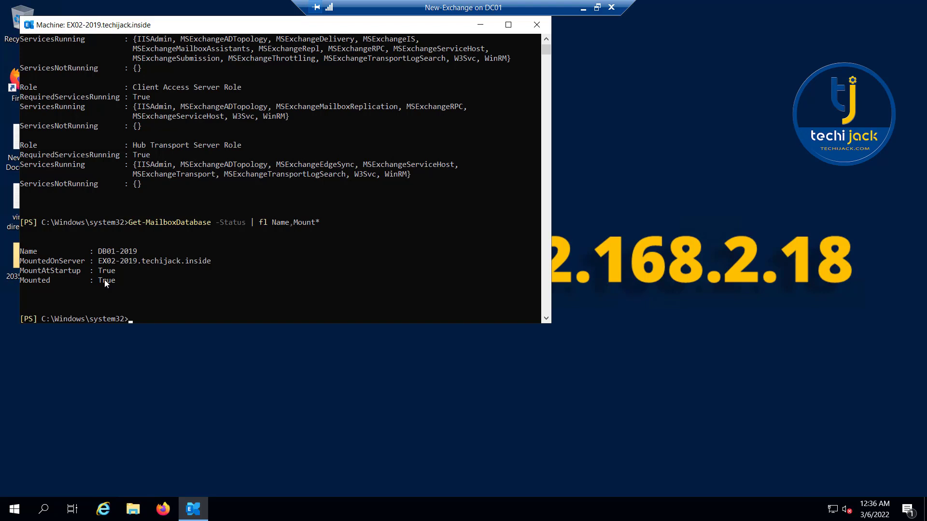
pyautogui.moveTo(166, 334)
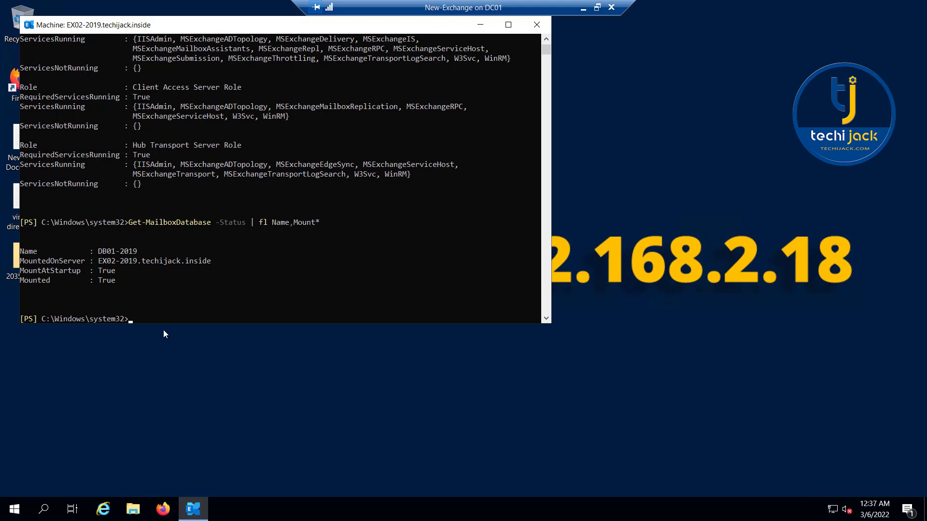
# Step: Run Get-MailboxDatabase | Test-MAPIConnectivity and confirm DB01-2019 reports Success
pyautogui.write('Get-MailboxDatabase | Test-MAPIConnectivity')
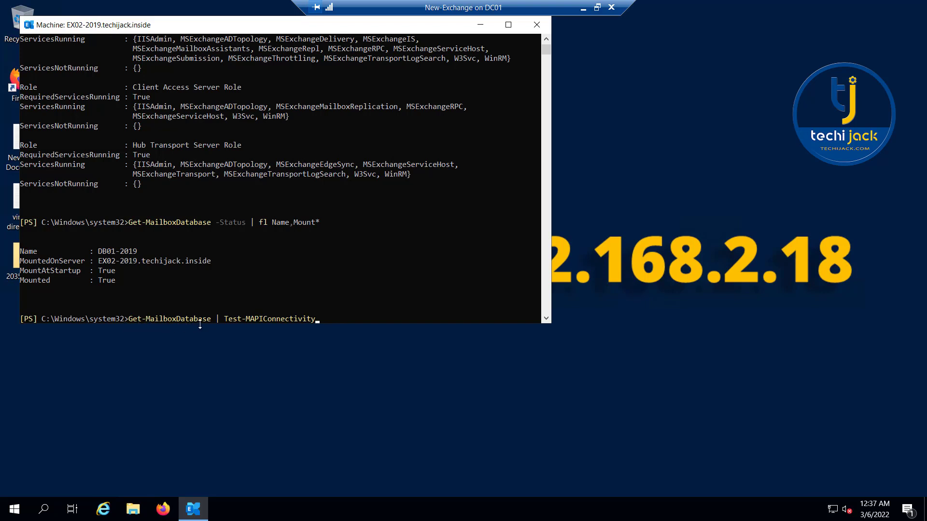
pyautogui.moveTo(318, 321)
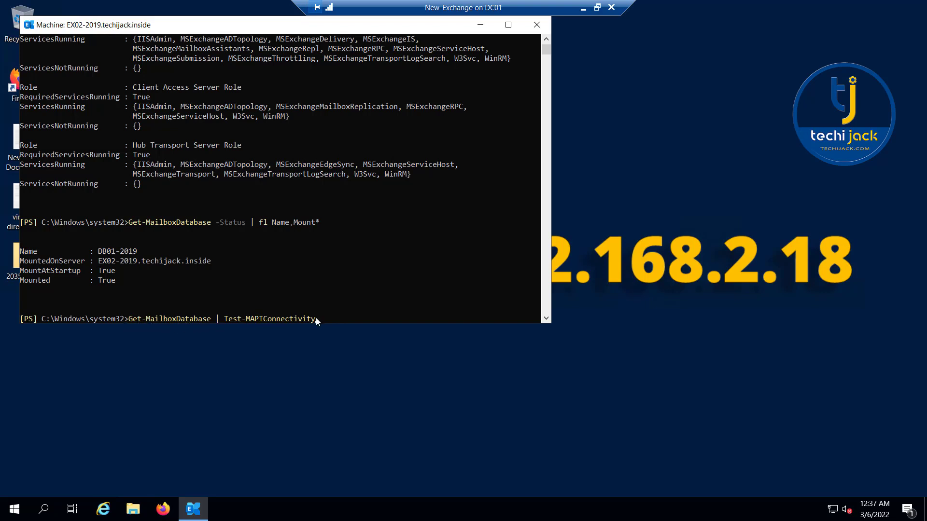
pyautogui.press('Return')
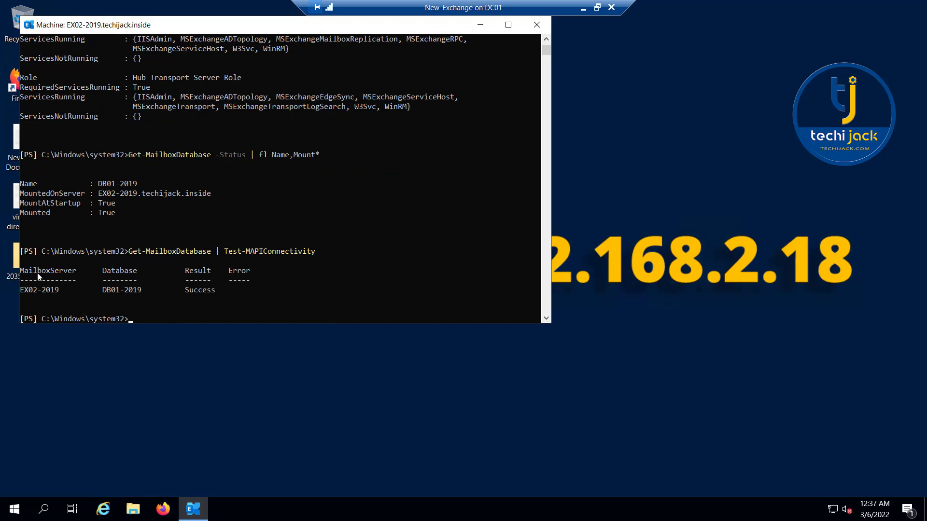
pyautogui.moveTo(166, 301)
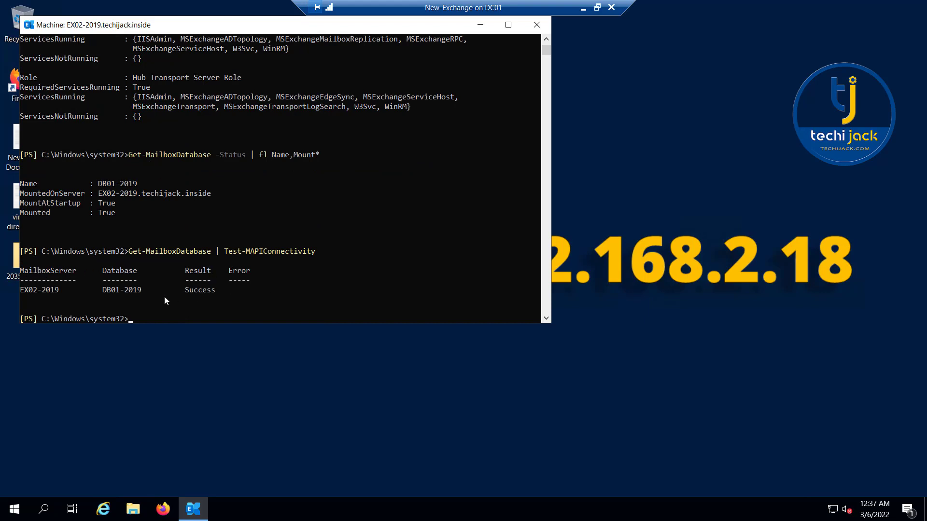
pyautogui.moveTo(68, 298)
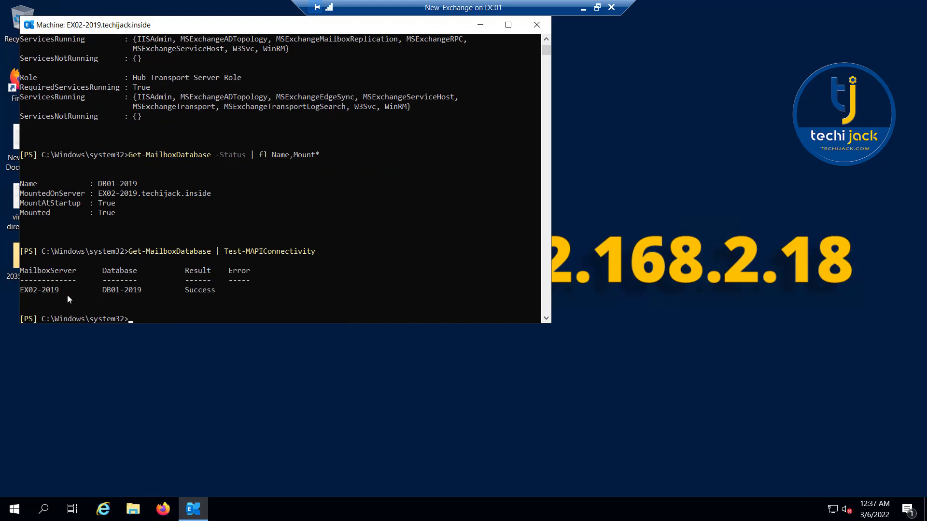
pyautogui.moveTo(39, 296)
pyautogui.write('Get-EventLog -ComputerName Ex02-2019 -LogName Application -EntryType Error,War')
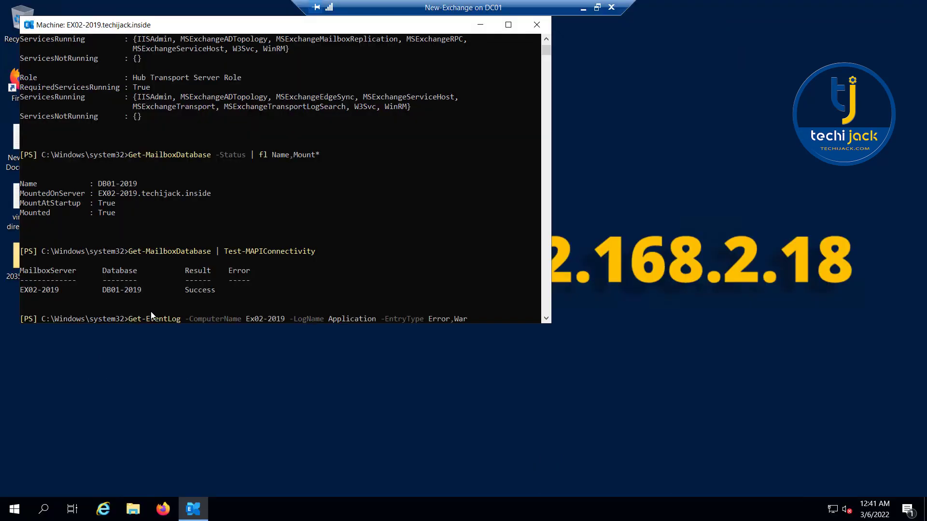
# Step: Run Get-EventLog for Ex02-2019 Application errors and warnings and review the certificate expiry entries
pyautogui.write('ning')
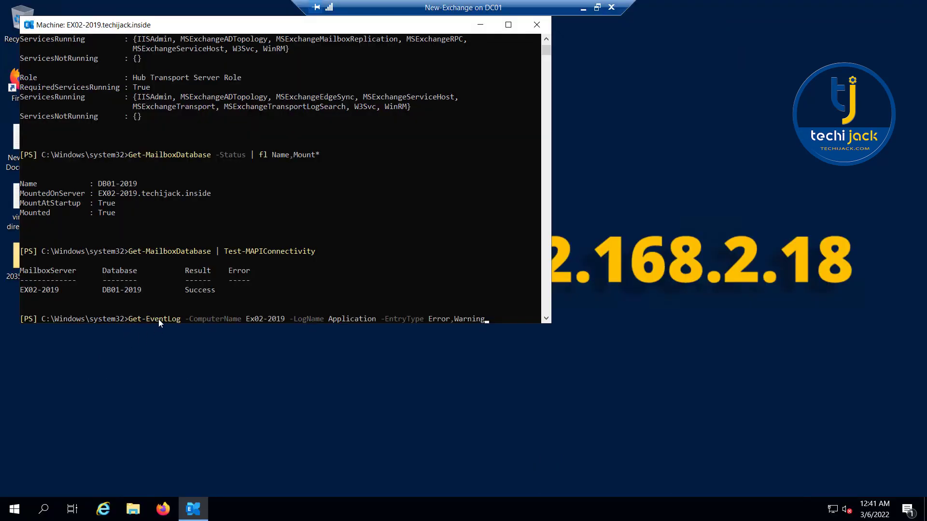
pyautogui.moveTo(246, 324)
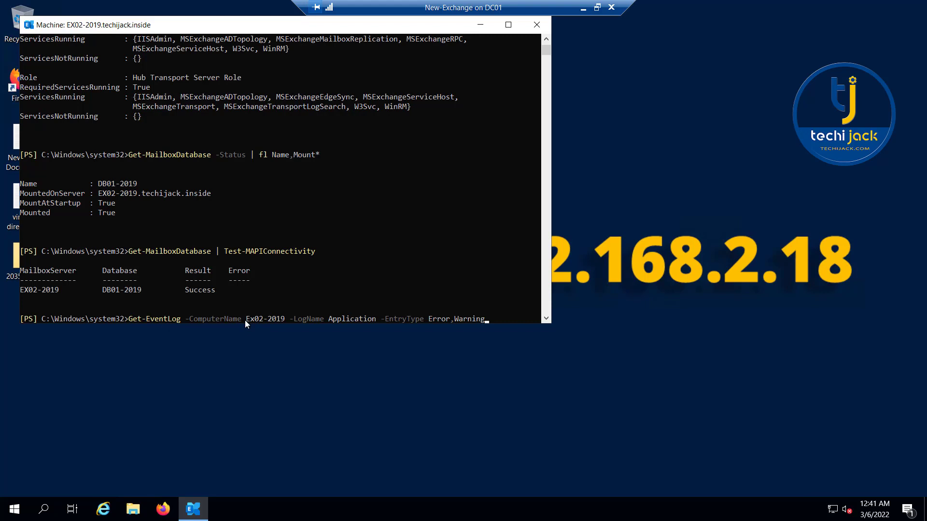
pyautogui.moveTo(267, 324)
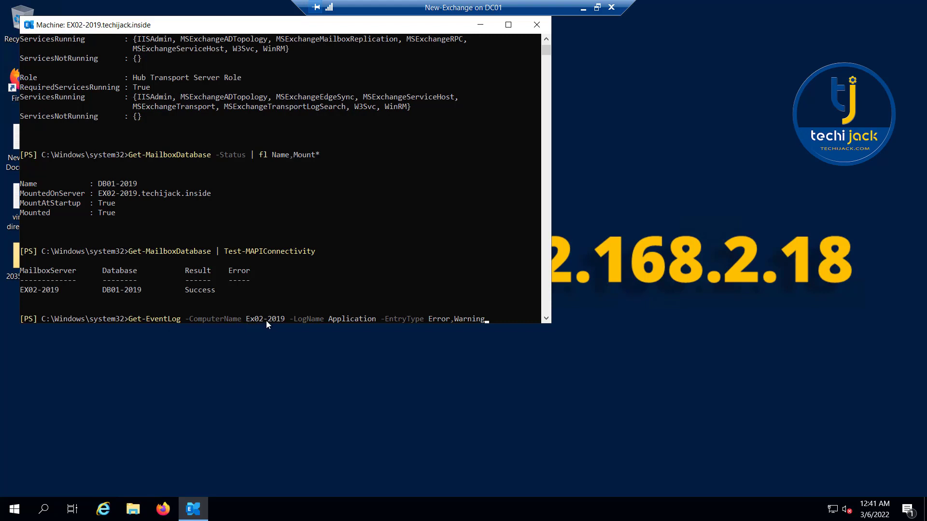
pyautogui.moveTo(350, 321)
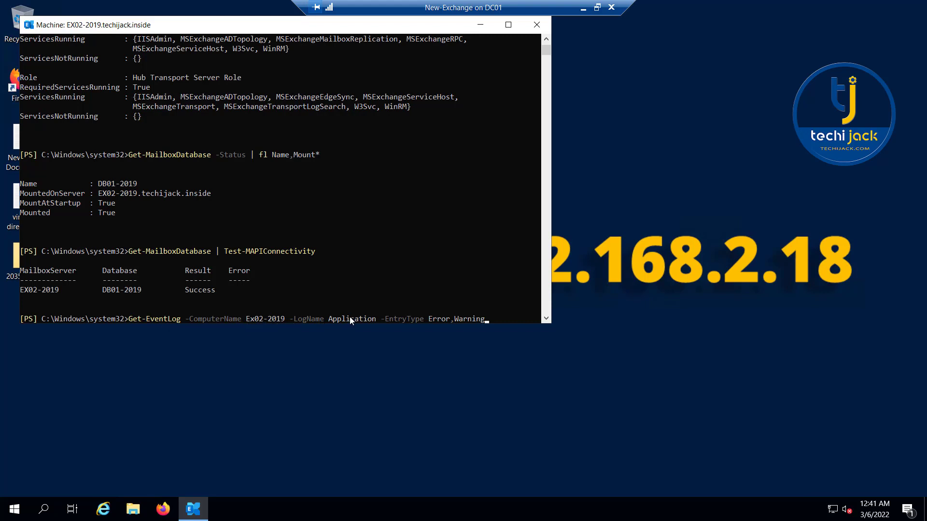
pyautogui.moveTo(399, 289)
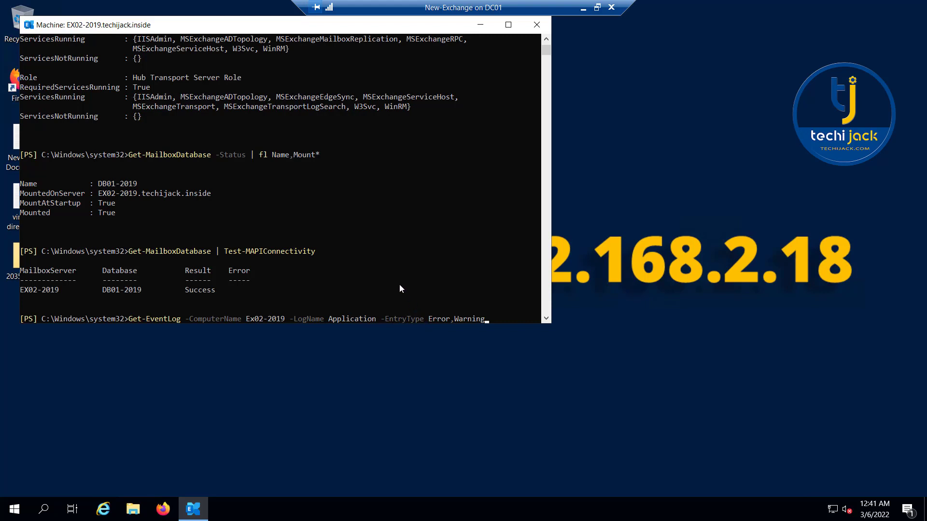
pyautogui.press('Return')
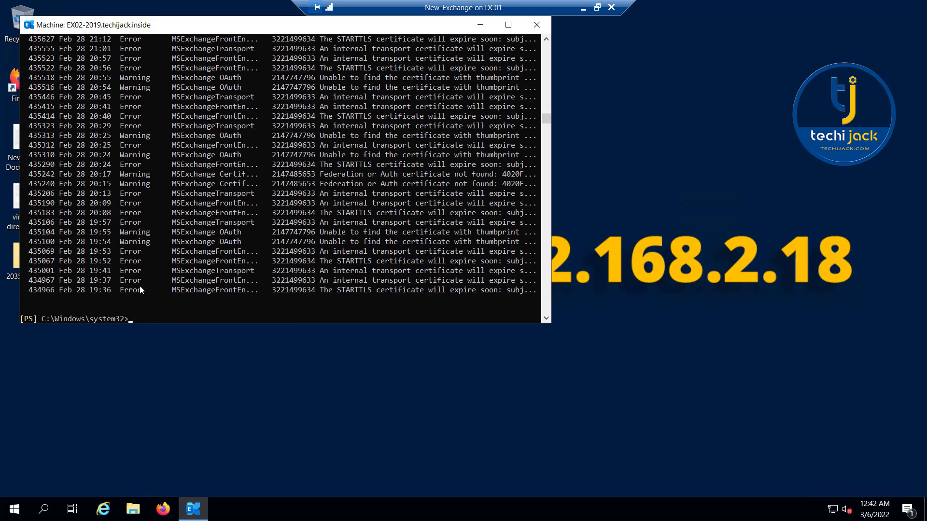
pyautogui.moveTo(329, 296)
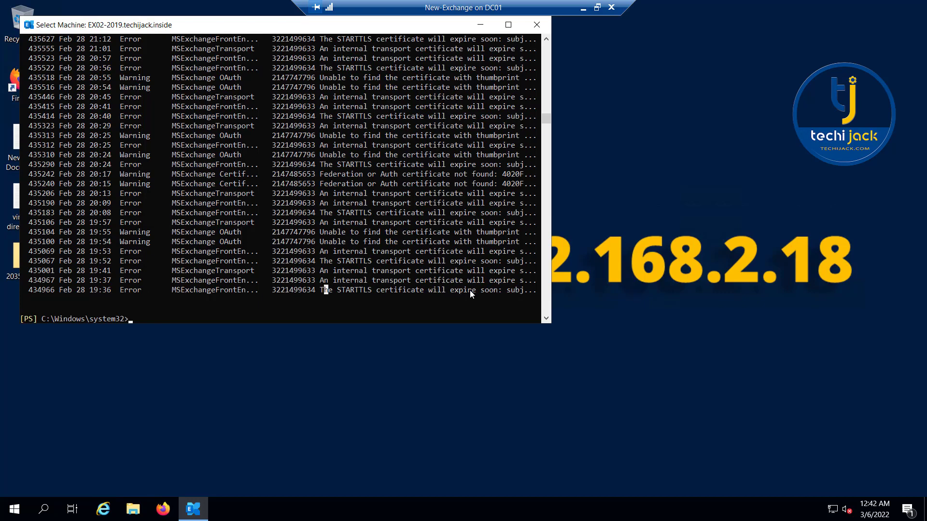
pyautogui.moveTo(372, 243)
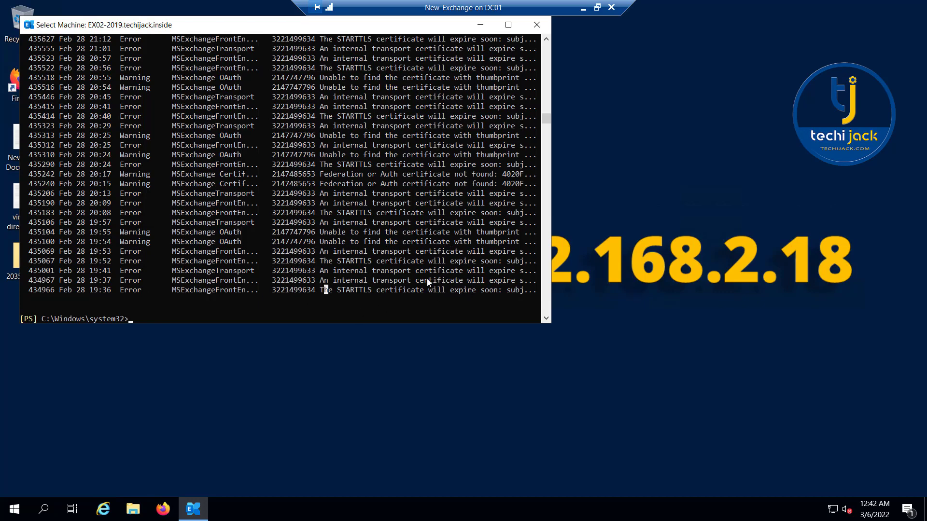
pyautogui.scroll(3)
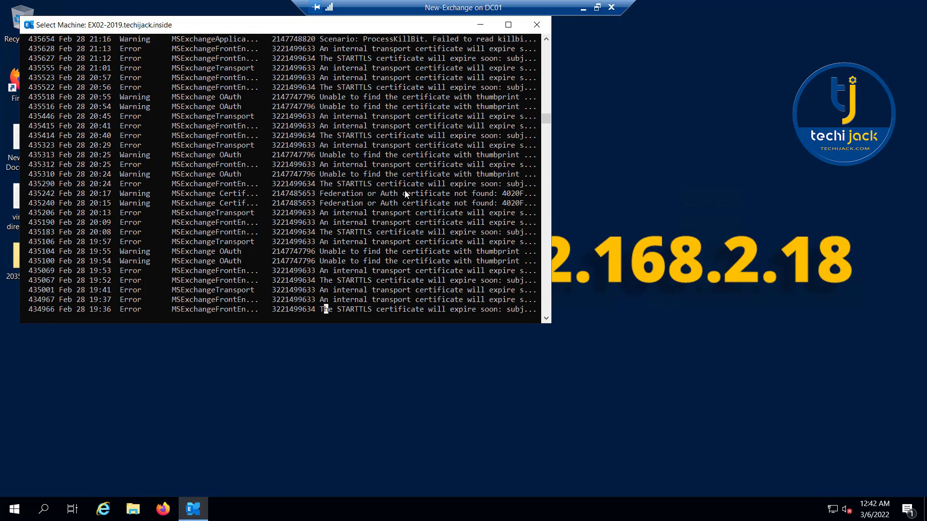
pyautogui.scroll(3)
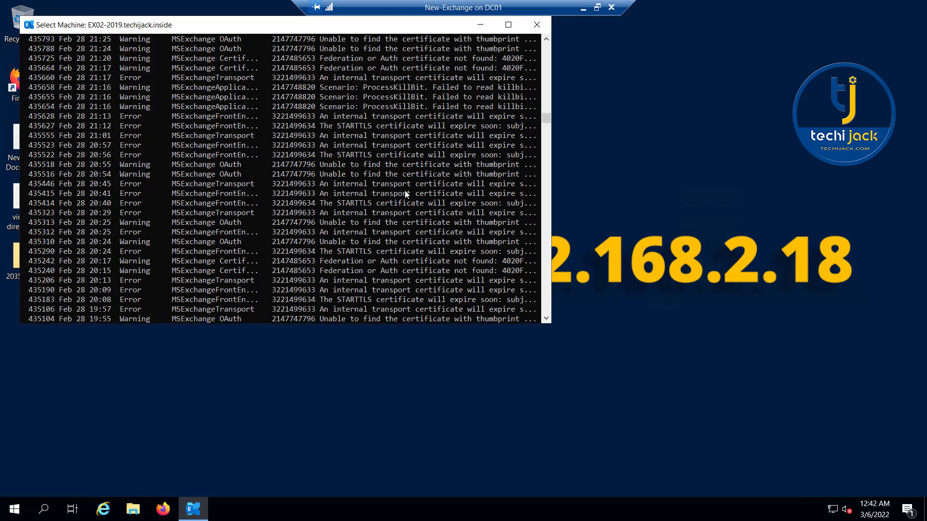
pyautogui.scroll(3)
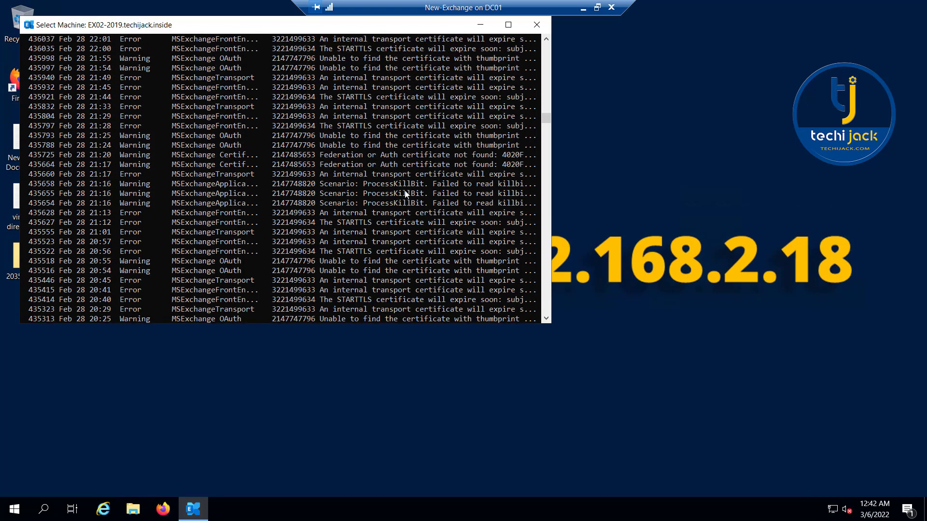
pyautogui.scroll(3)
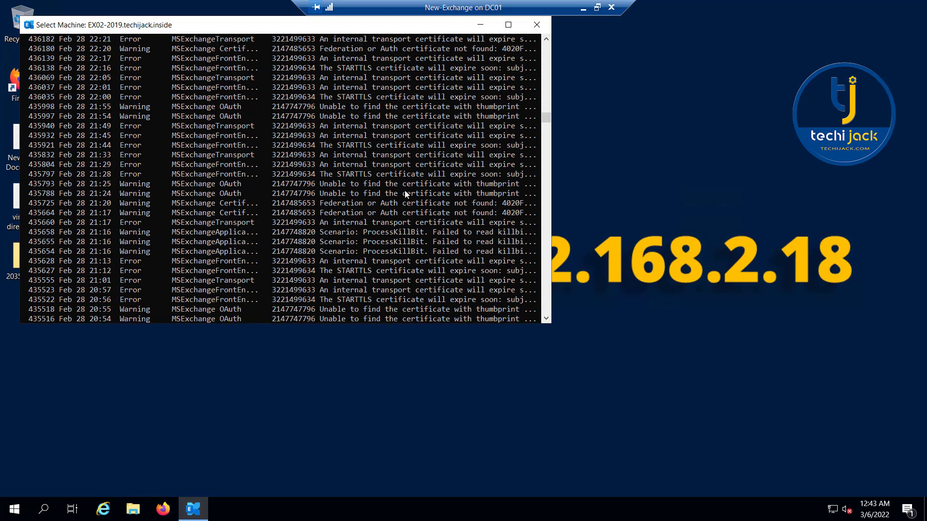
pyautogui.scroll(3)
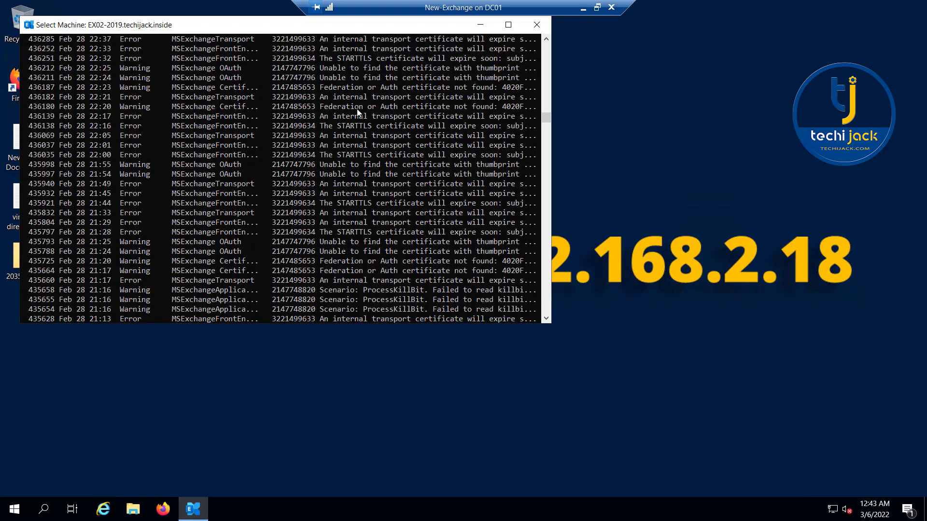
pyautogui.moveTo(427, 107)
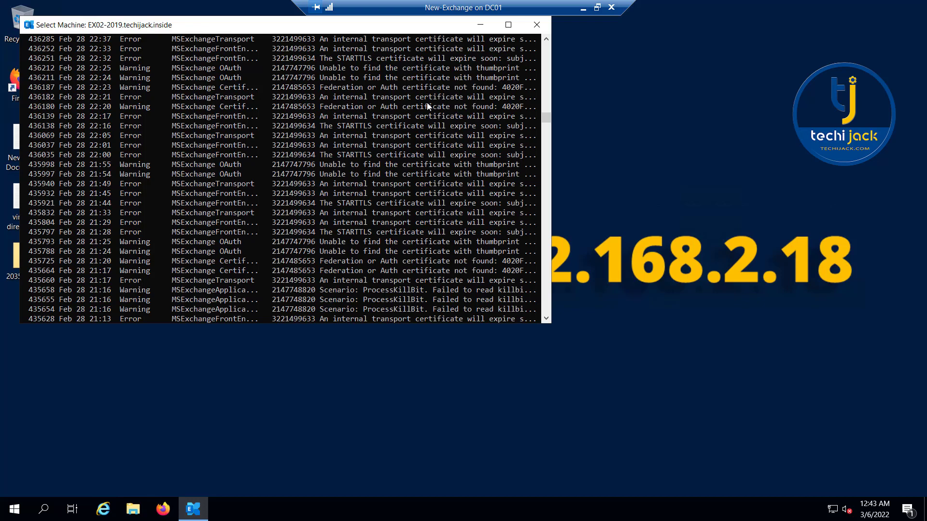
pyautogui.scroll(3)
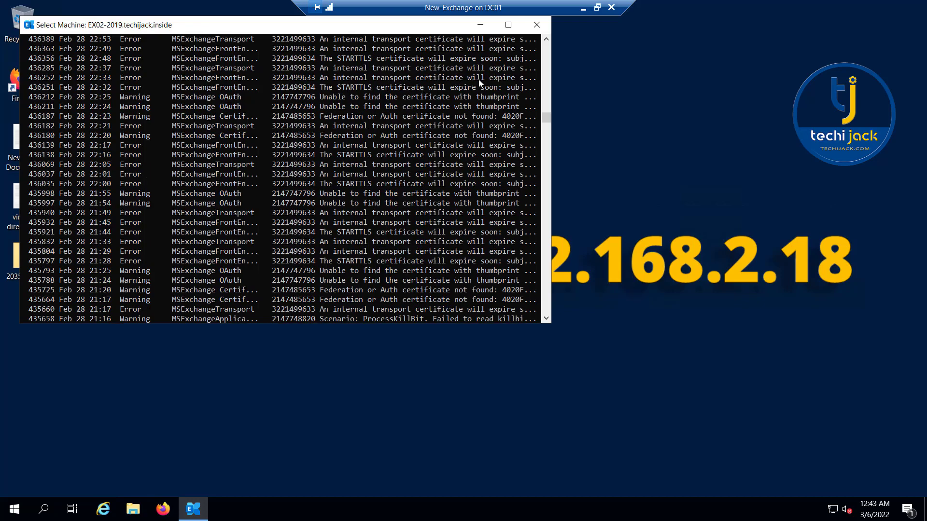
pyautogui.moveTo(398, 169)
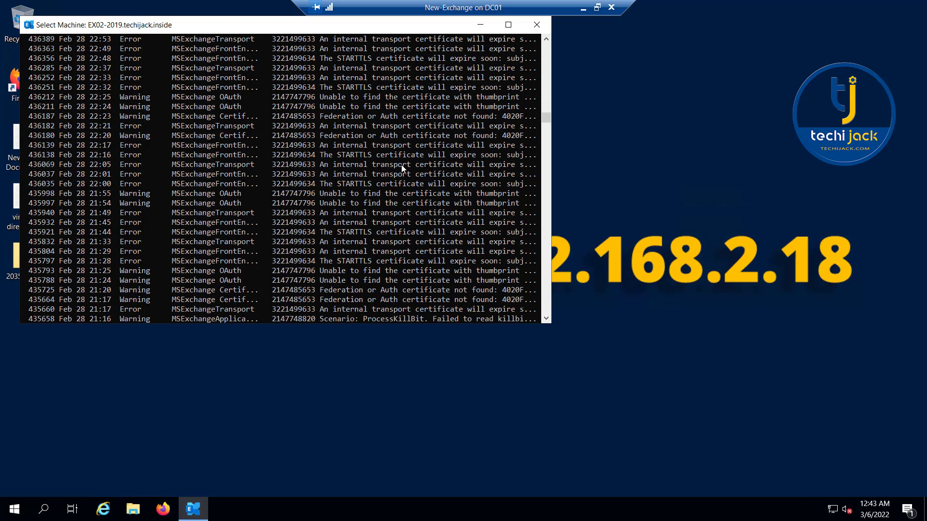
pyautogui.scroll(-3)
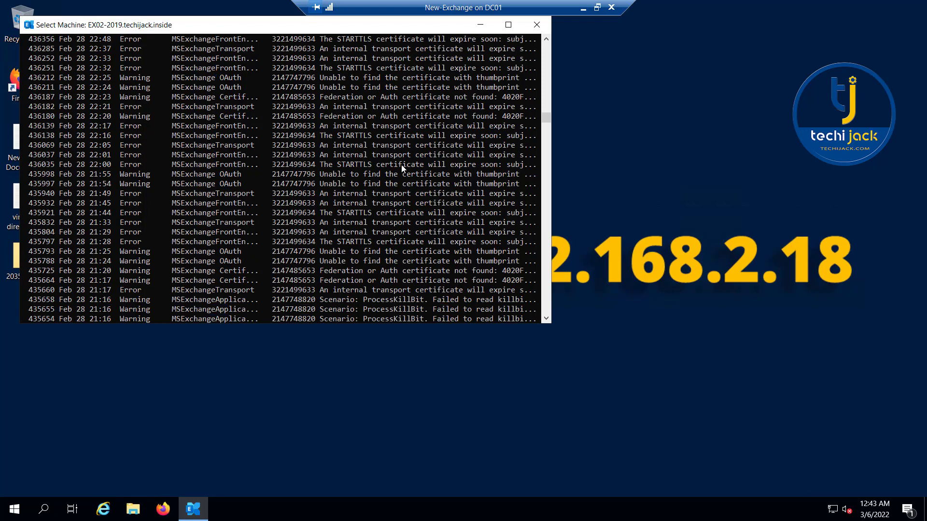
pyautogui.scroll(-3)
pyautogui.write('Test-ReplicationHealth -Identity Ex02-2019')
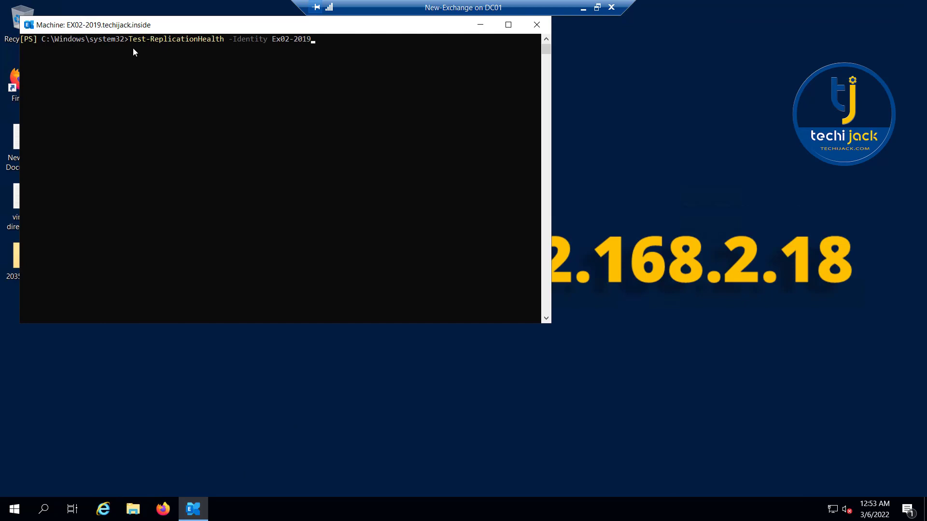
pyautogui.moveTo(255, 43)
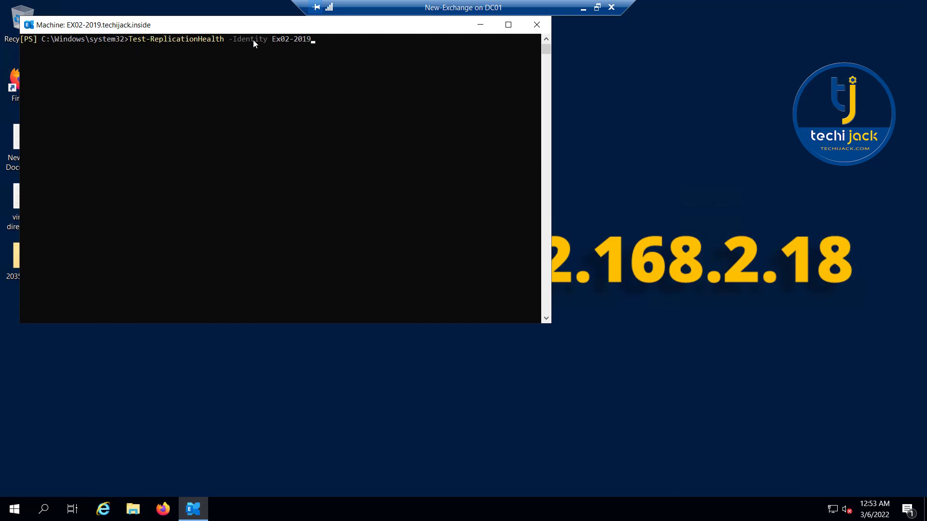
pyautogui.moveTo(290, 46)
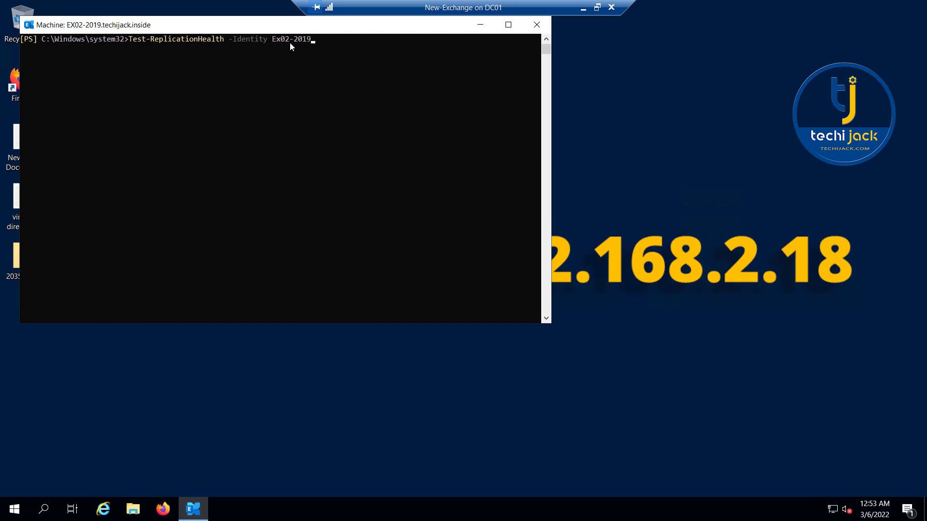
pyautogui.moveTo(153, 49)
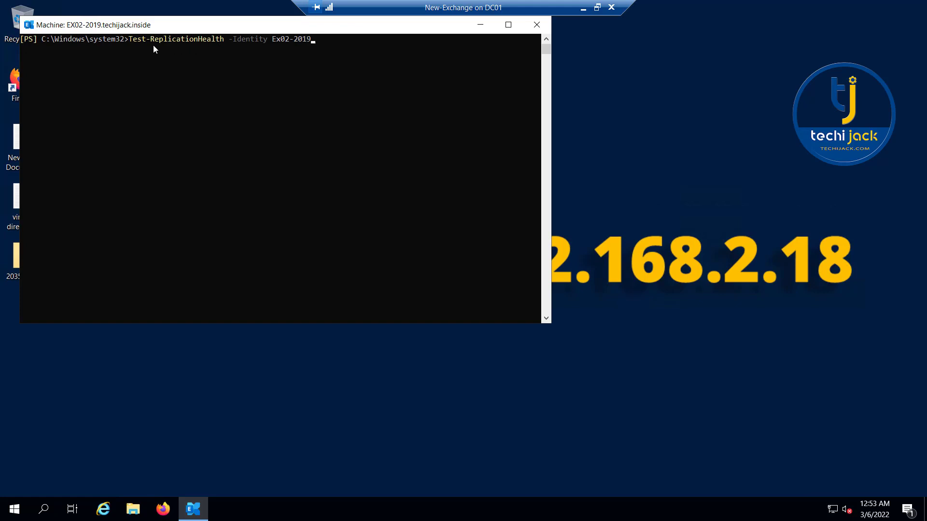
pyautogui.moveTo(289, 49)
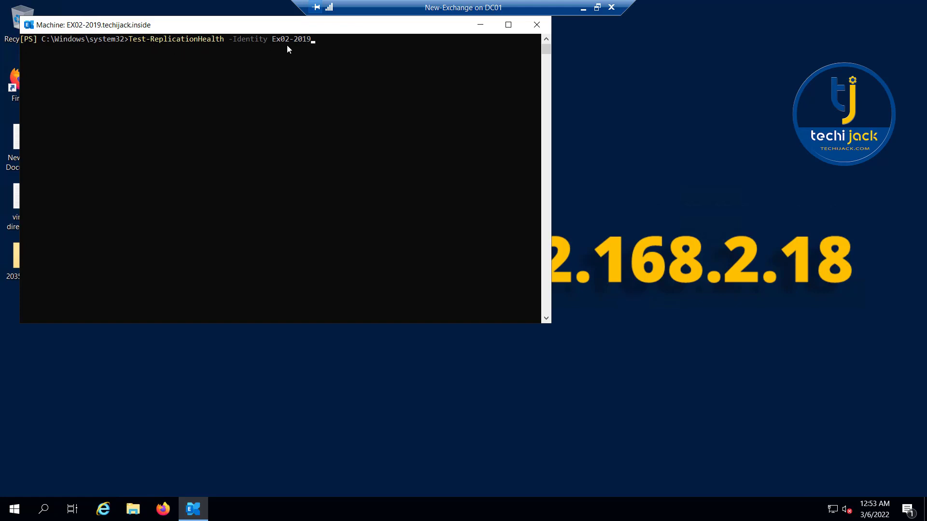
pyautogui.moveTo(213, 61)
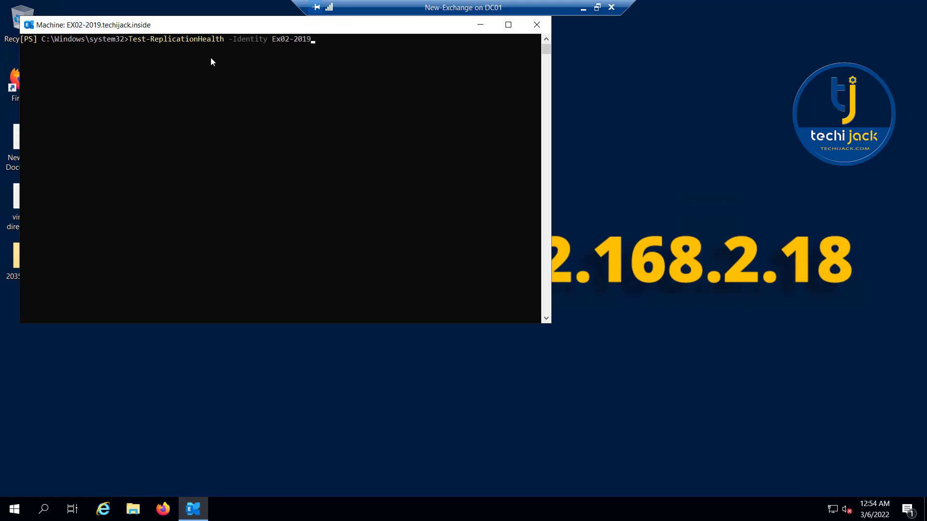
# Step: Run Test-ReplicationHealth -Identity Ex02-2019 and review passed and failed checks
pyautogui.press('Return')
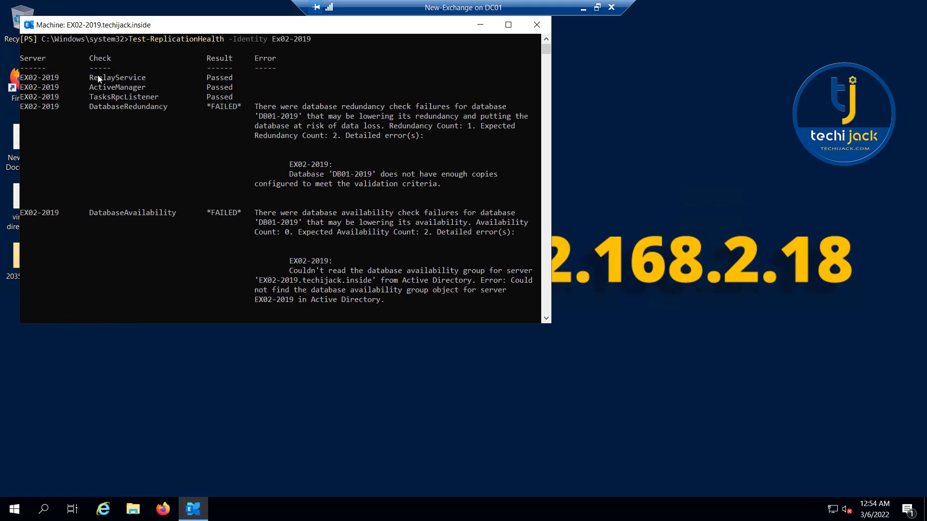
pyautogui.moveTo(219, 87)
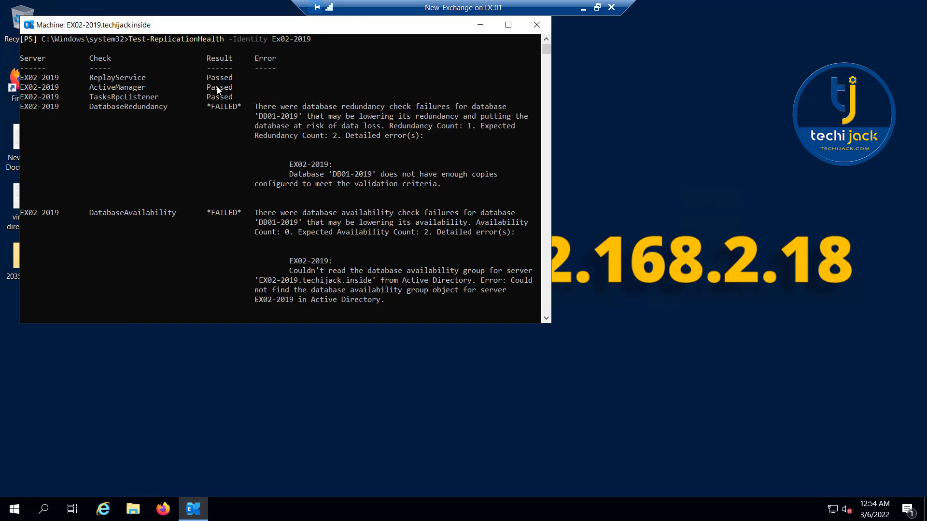
pyautogui.moveTo(112, 114)
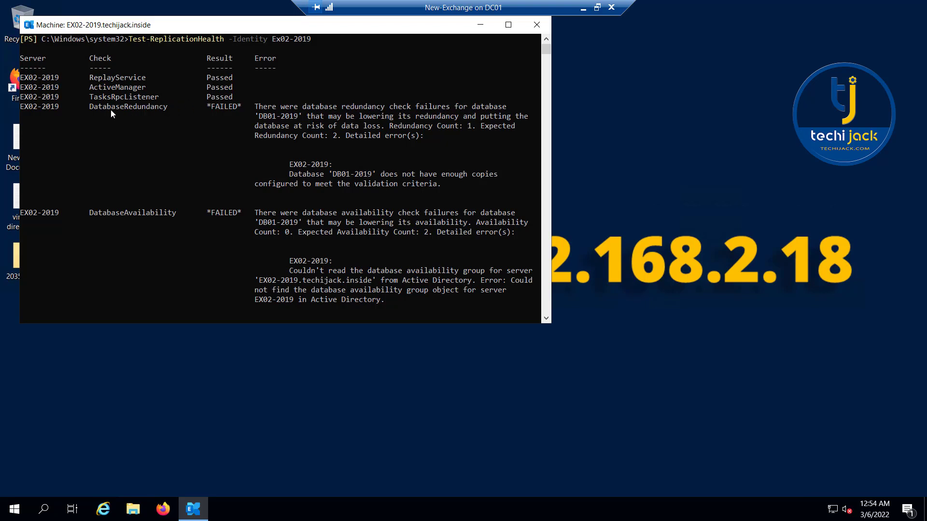
pyautogui.moveTo(122, 199)
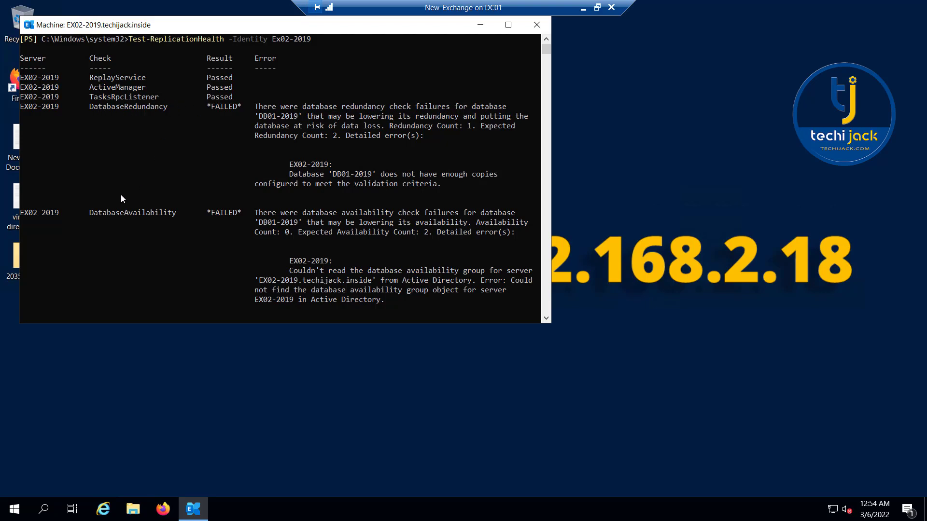
pyautogui.moveTo(207, 234)
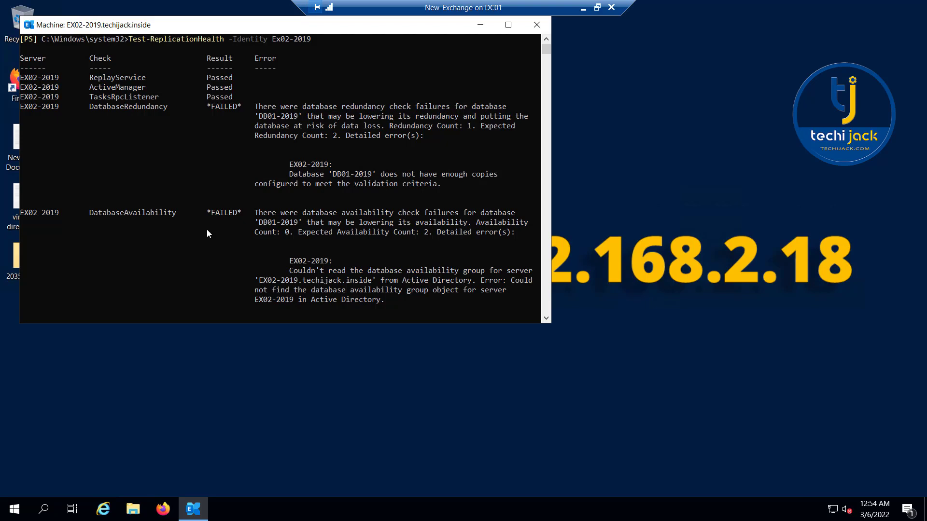
pyautogui.moveTo(235, 212)
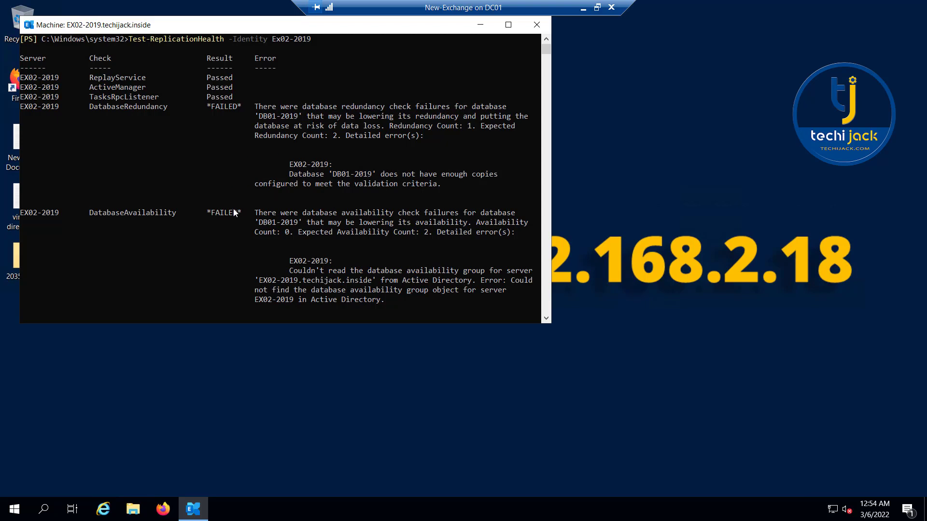
pyautogui.moveTo(330, 220)
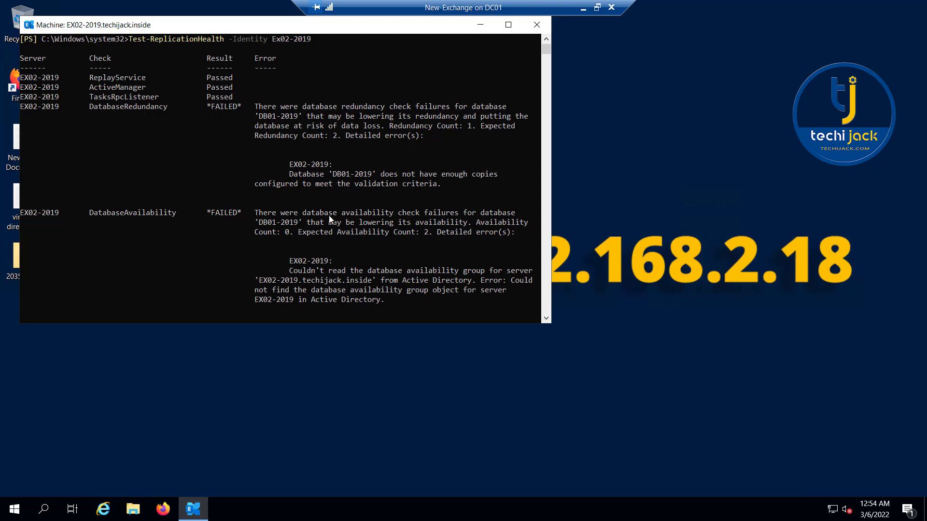
pyautogui.moveTo(505, 216)
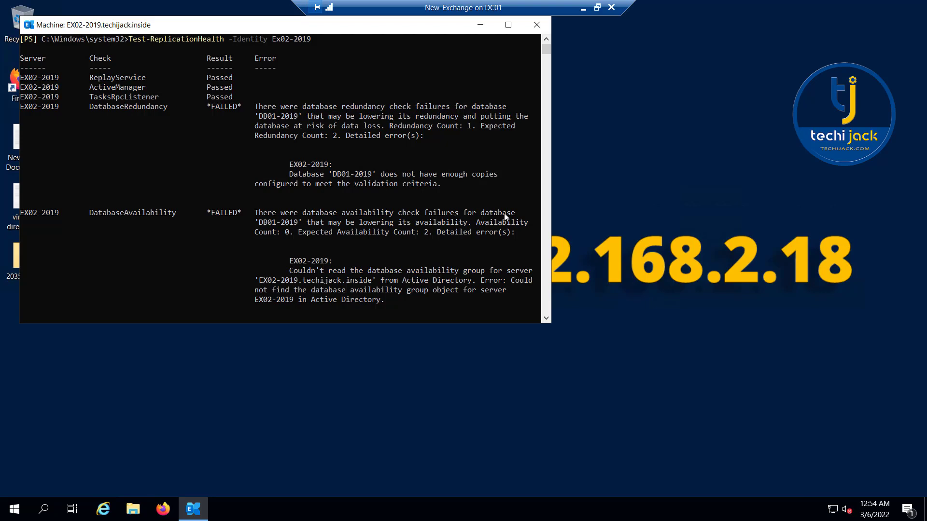
pyautogui.moveTo(402, 231)
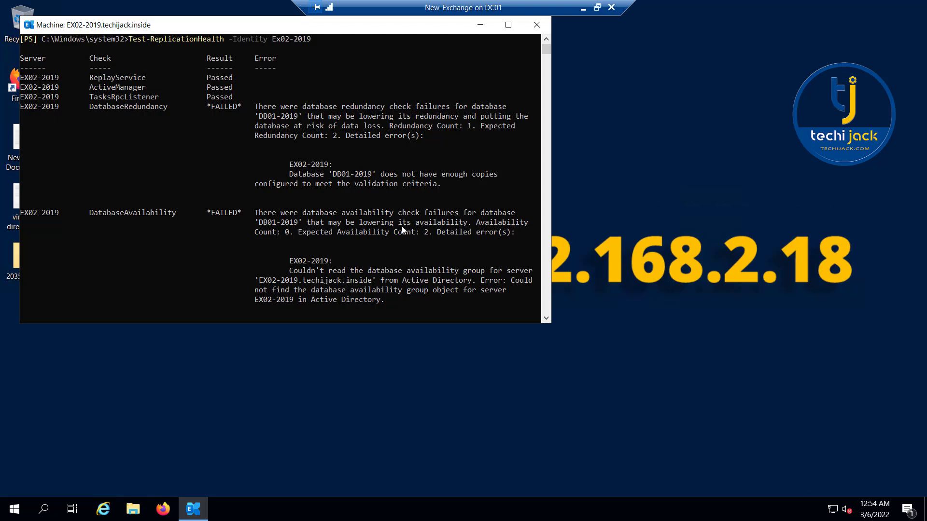
pyautogui.moveTo(125, 221)
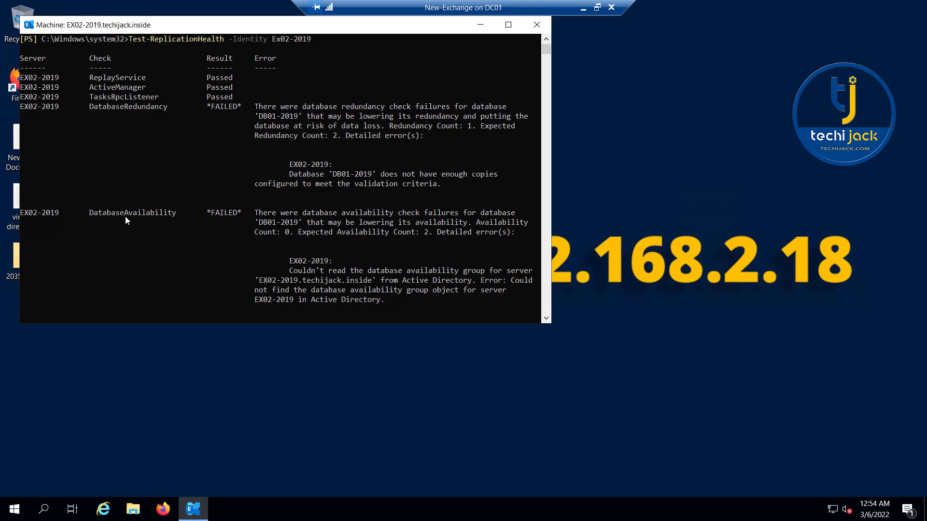
pyautogui.moveTo(229, 219)
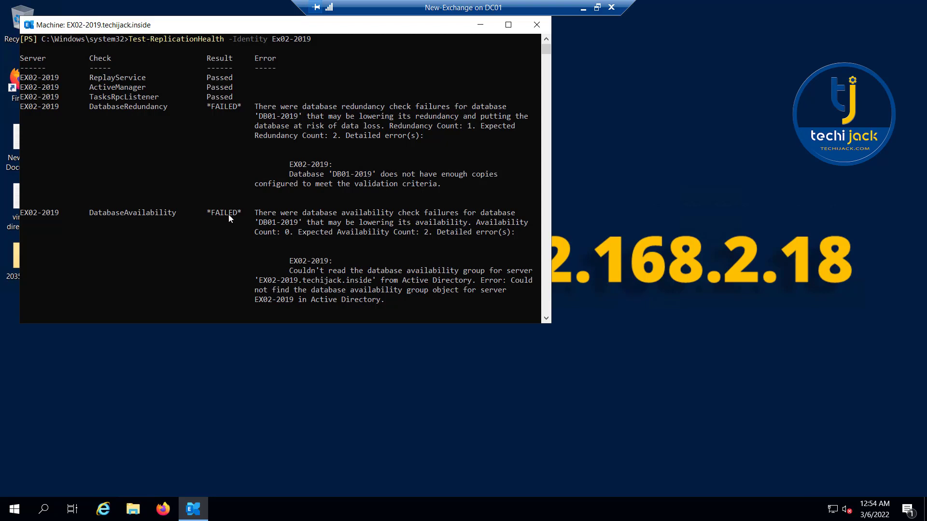
pyautogui.moveTo(224, 199)
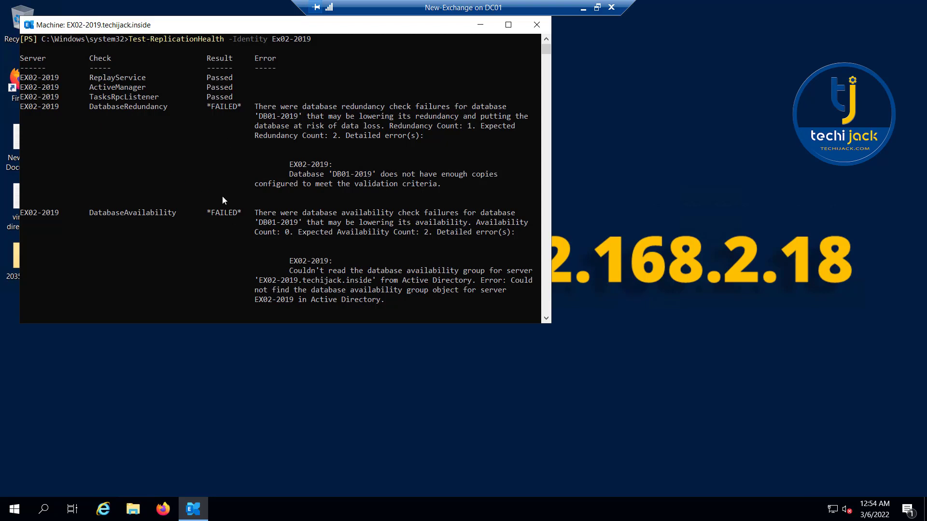
pyautogui.moveTo(213, 110)
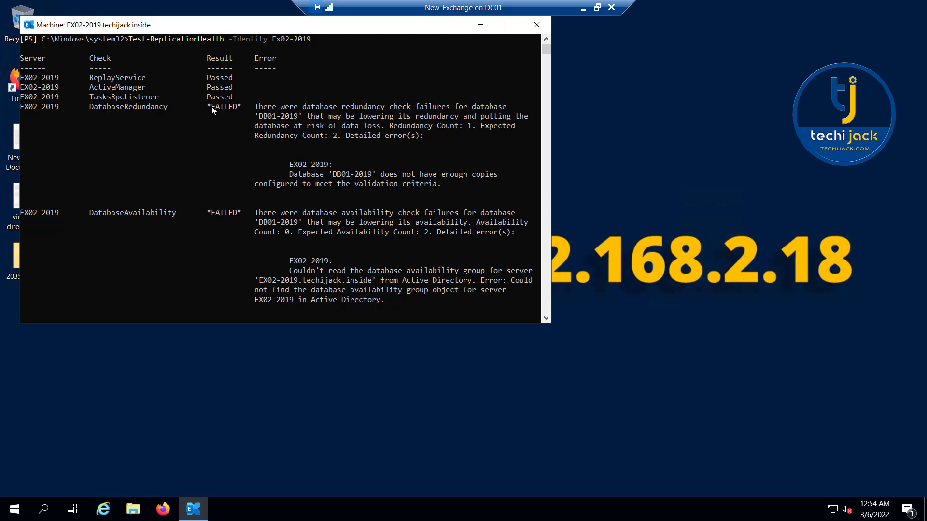
pyautogui.moveTo(213, 218)
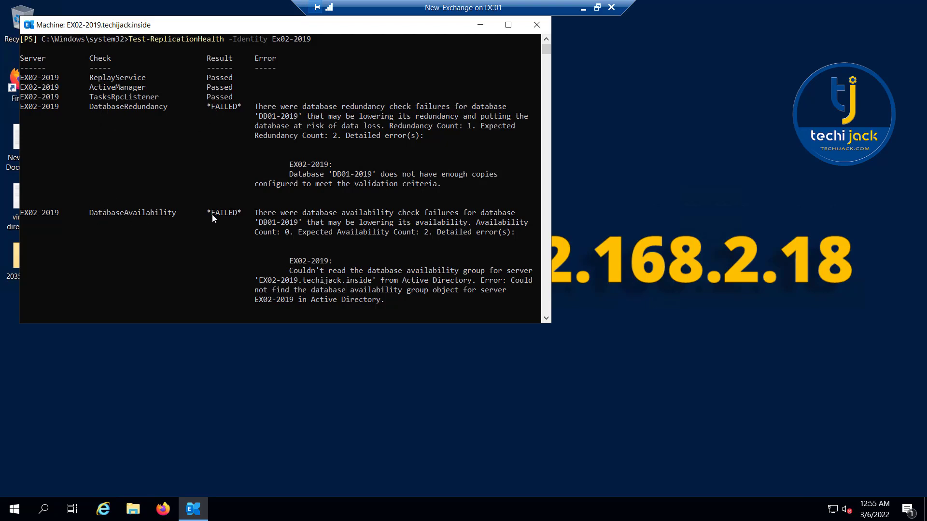
pyautogui.moveTo(571, 176)
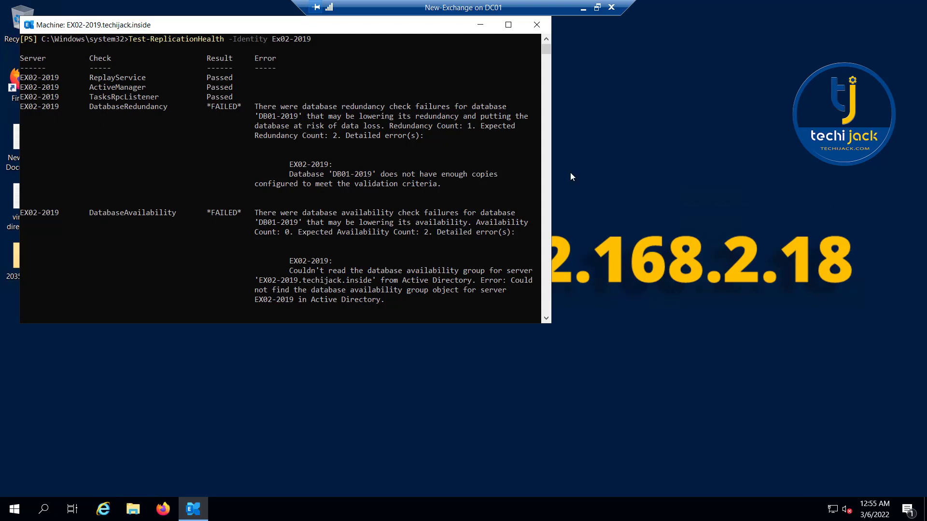
pyautogui.moveTo(174, 134)
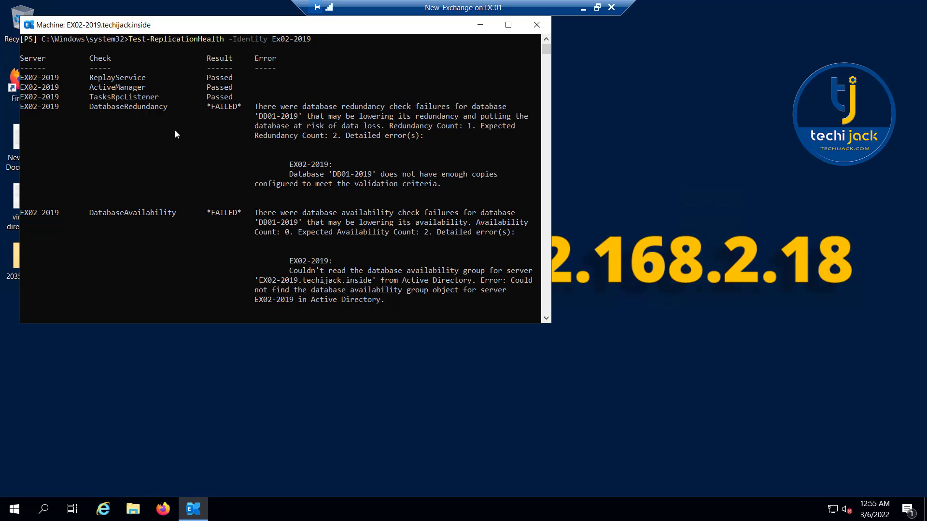
# Step: Enter Get-MailboxDatabaseCopyStatus at the prompt after the redundancy and availability failures
pyautogui.write('Get-MailboxDatabaseCopyStatus')
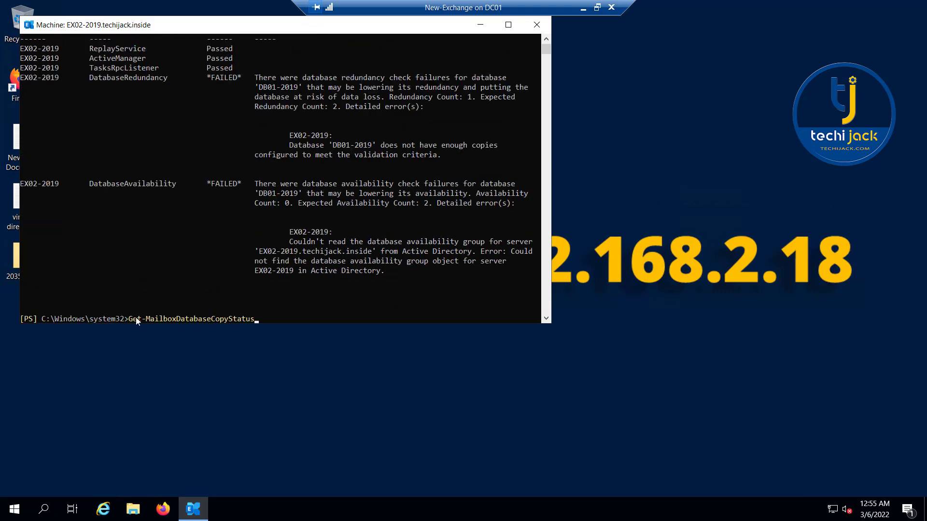
pyautogui.moveTo(270, 319)
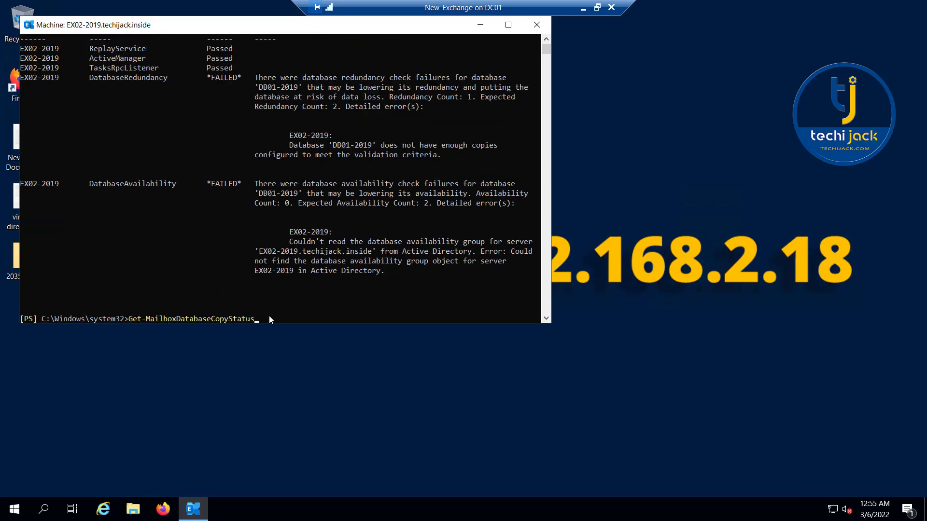
# Step: Run Get-MailboxDatabaseCopyStatus showing DB01-2019\EX02-2019 Mounted with zero queues, then enter the wildcard variant
pyautogui.press('Return')
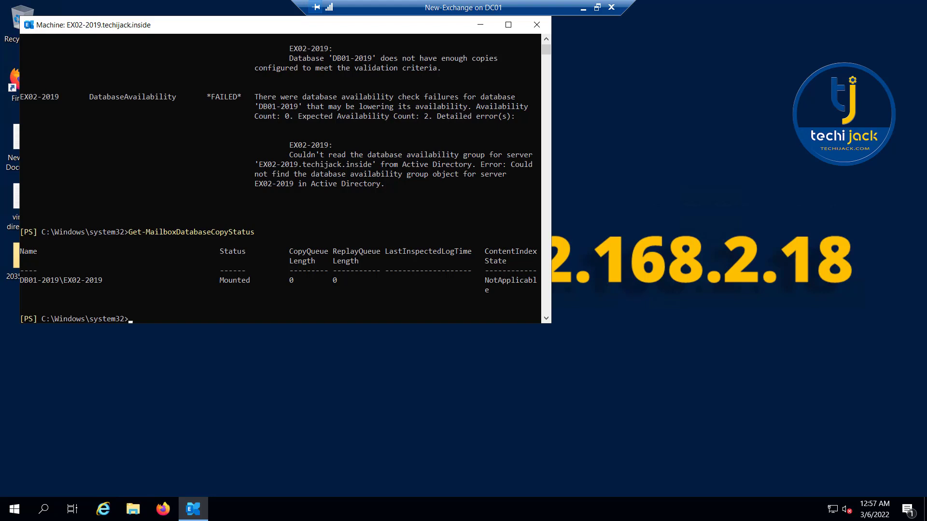
pyautogui.write('Get-MailboxDatabaseCopyStatus *')
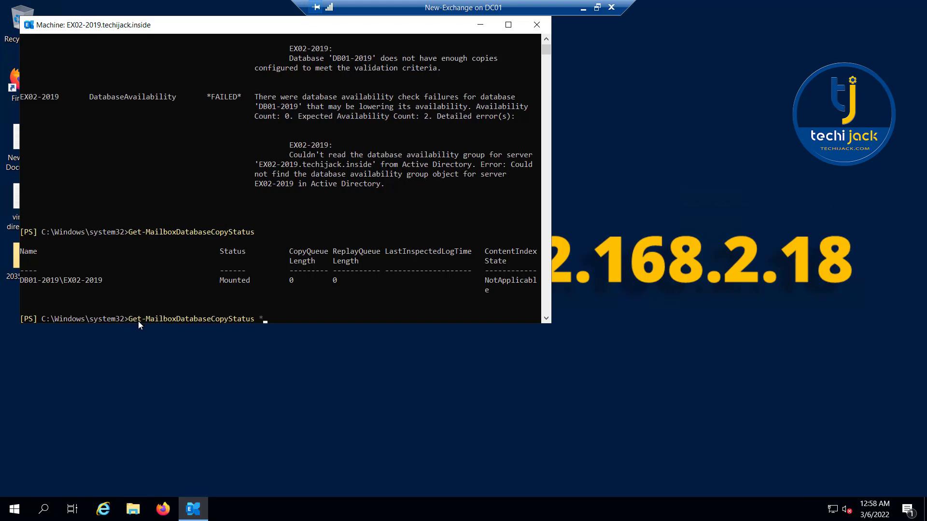
pyautogui.moveTo(203, 324)
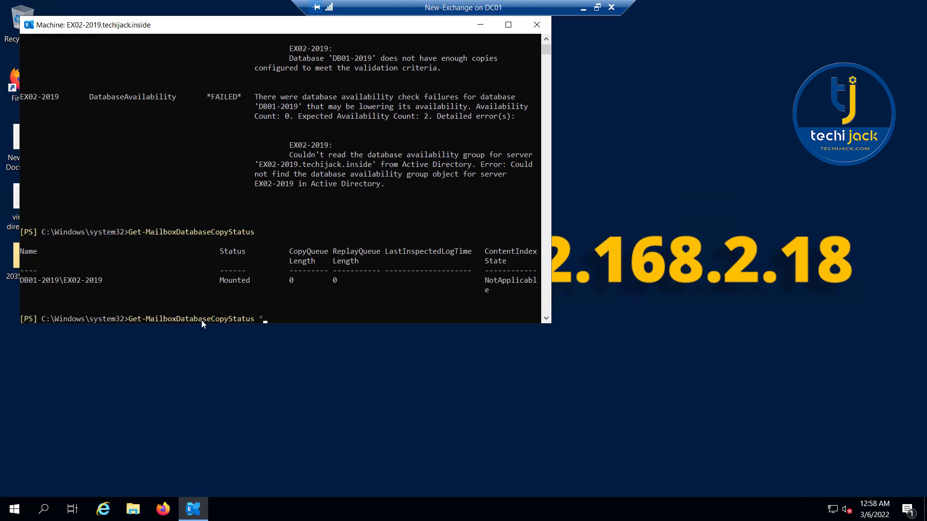
pyautogui.moveTo(267, 324)
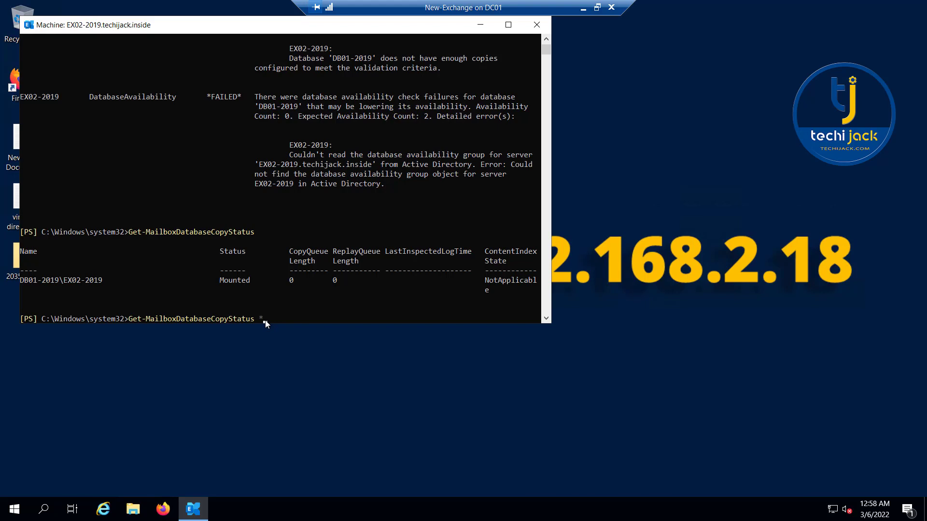
# Step: Run Get-MailboxDatabaseCopyStatus * confirming DB01-2019\EX02-2019 Mounted with empty queues
pyautogui.press('Return')
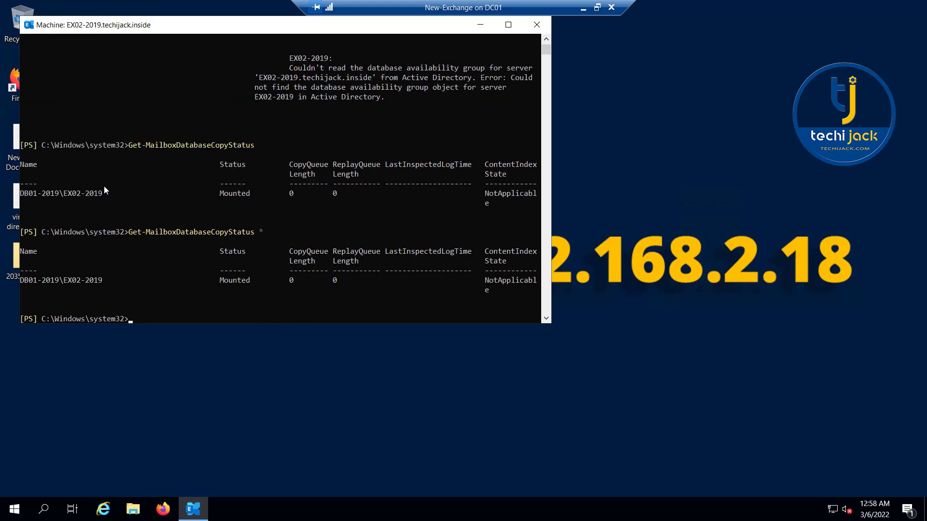
pyautogui.moveTo(72, 198)
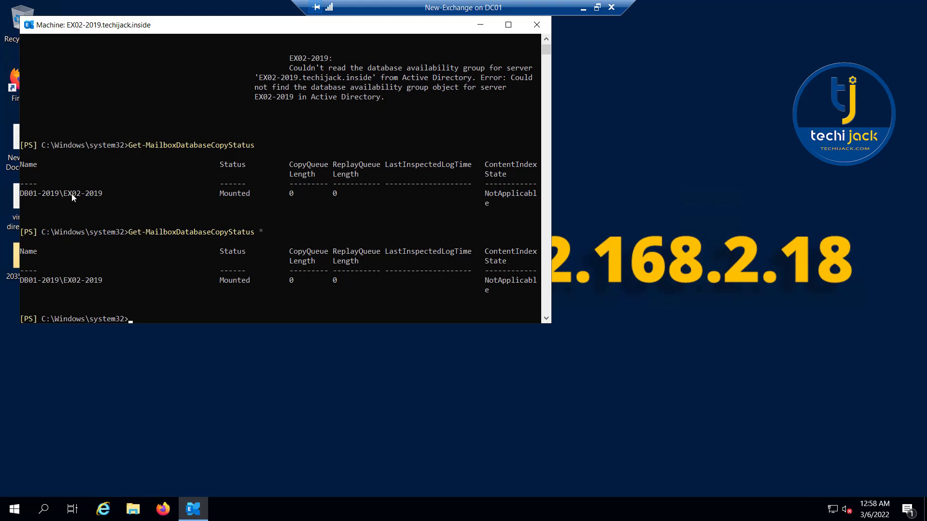
pyautogui.moveTo(88, 183)
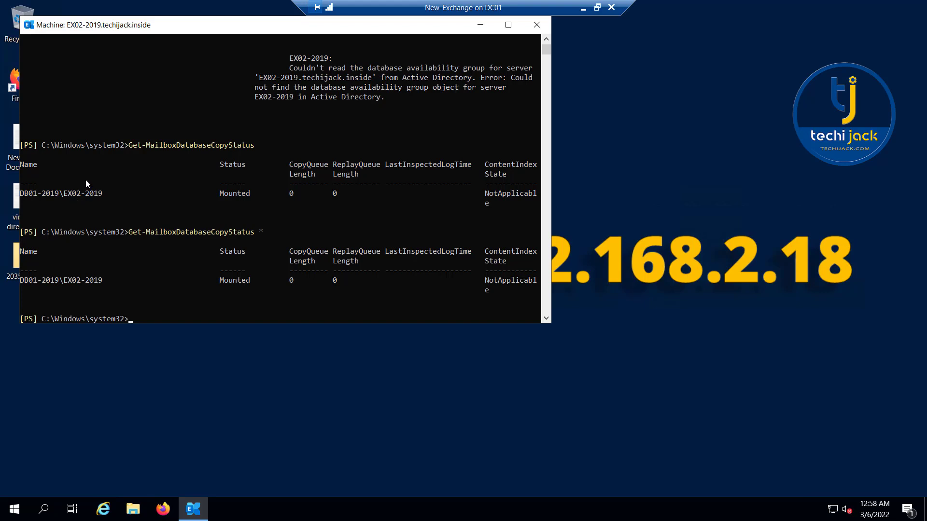
pyautogui.moveTo(155, 221)
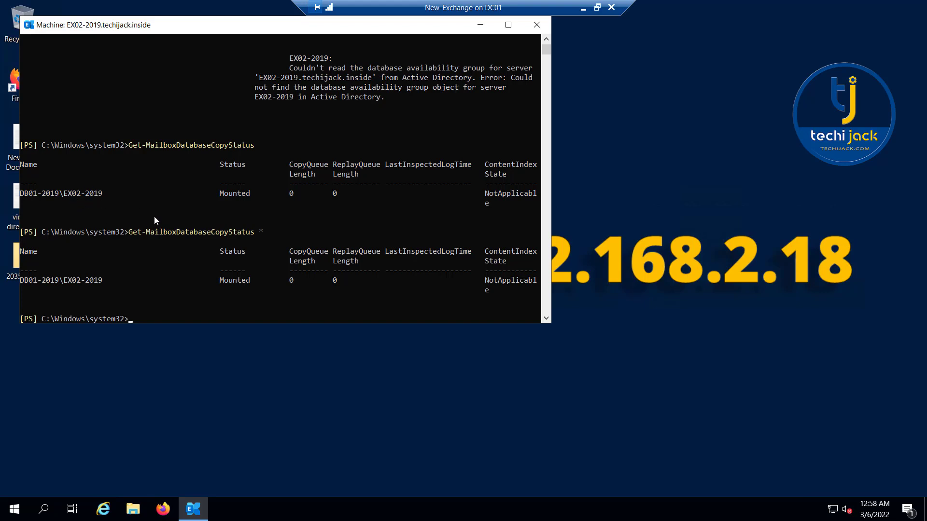